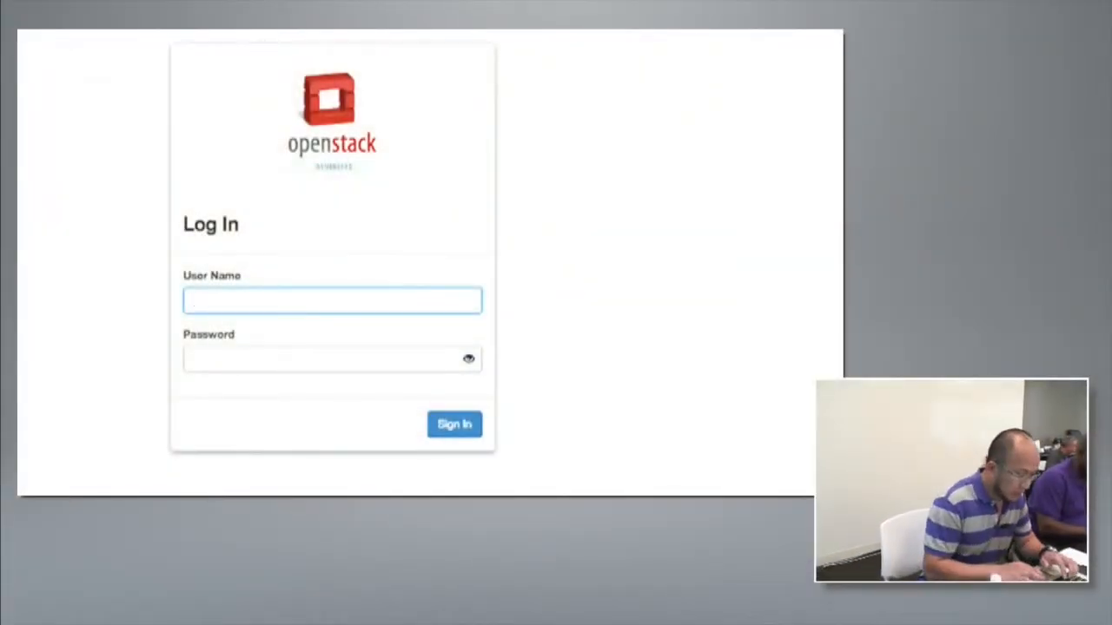
mouse_move(747, 72)
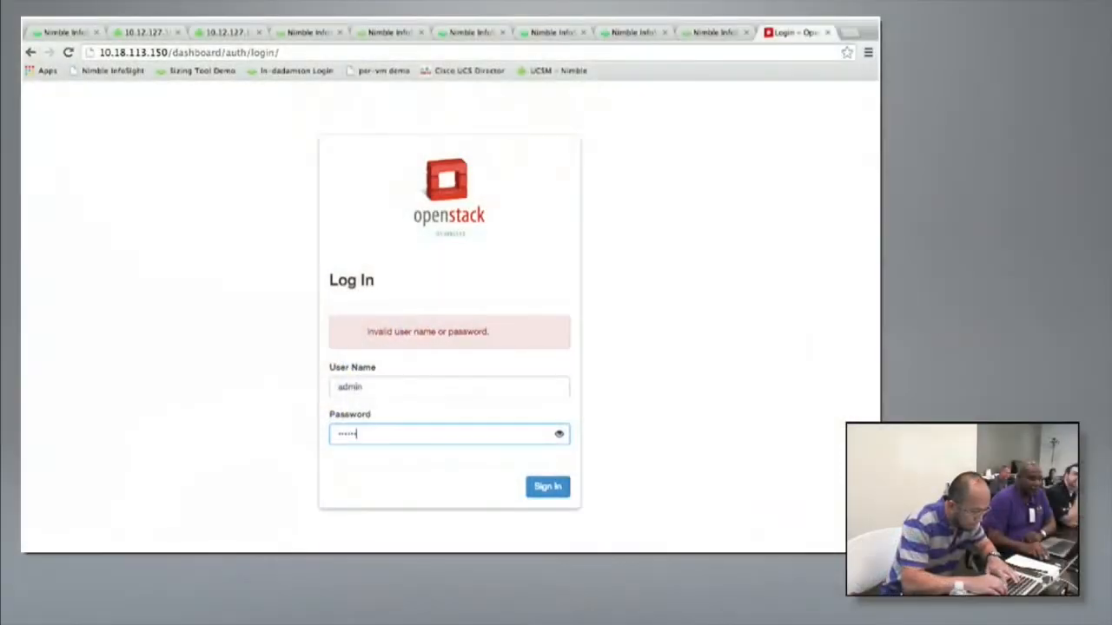
- Sign in as administrator, view the Identity > Users list, then sign out
click(546, 487)
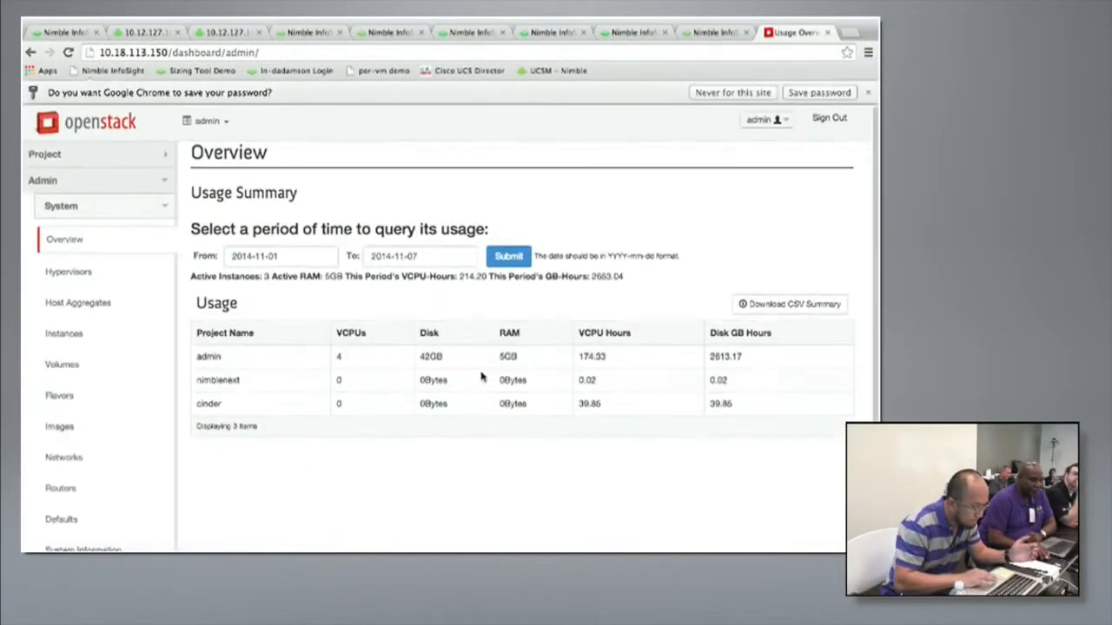
mouse_move(671, 338)
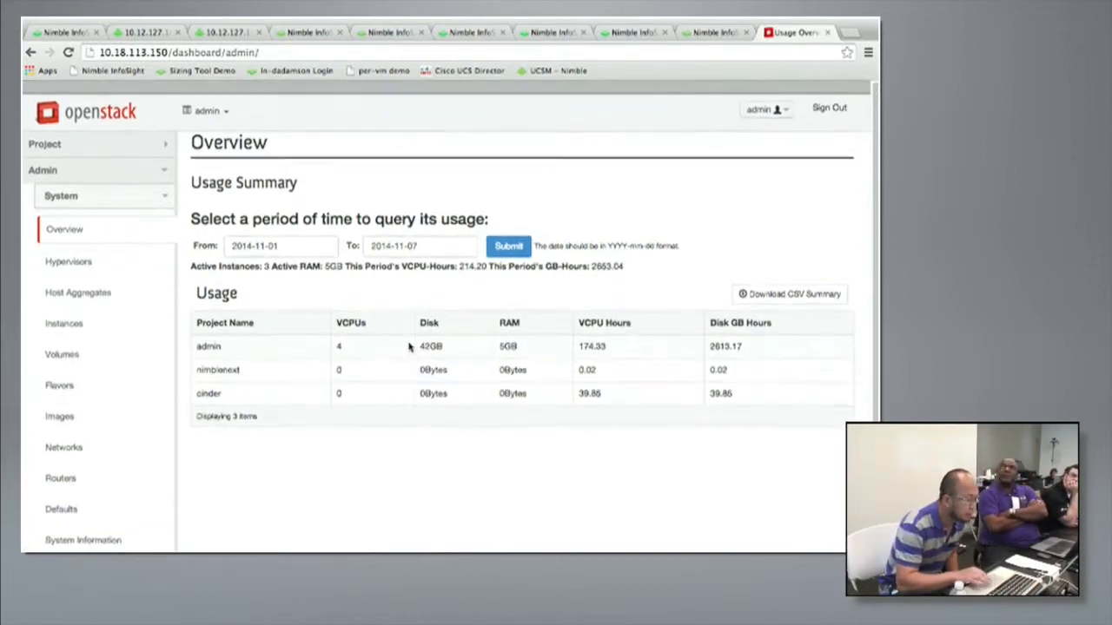
scroll(up, 3)
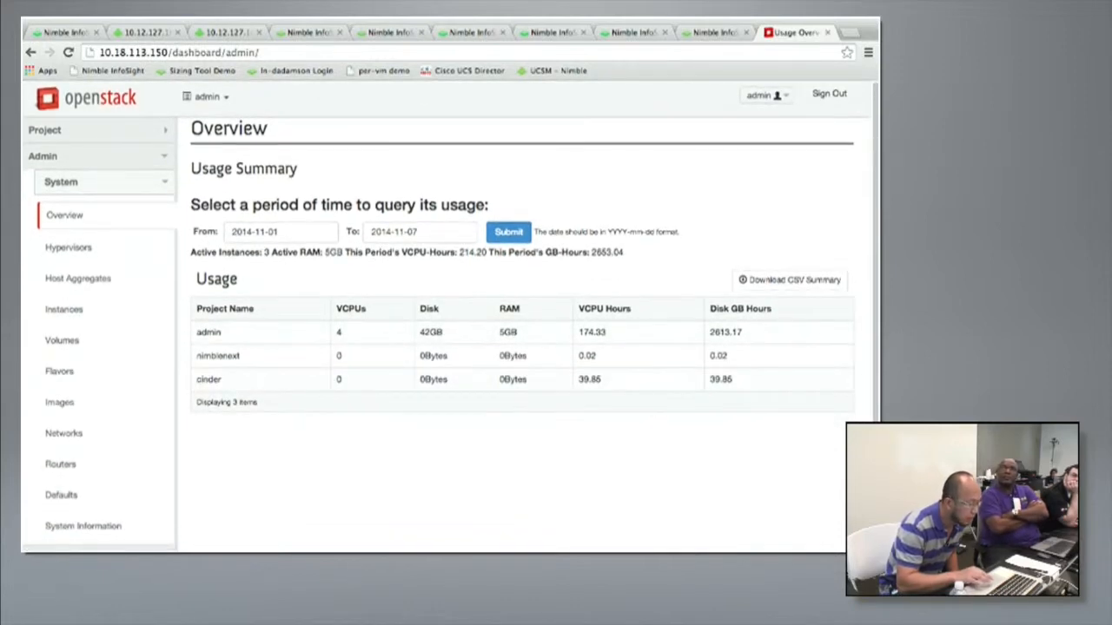
click(45, 182)
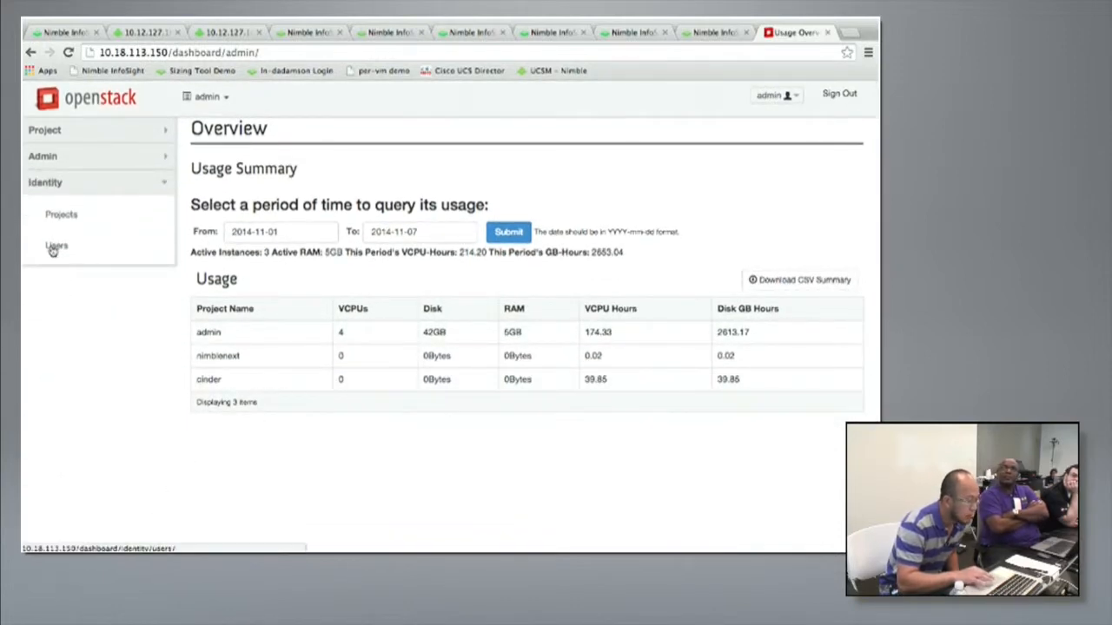
click(56, 245)
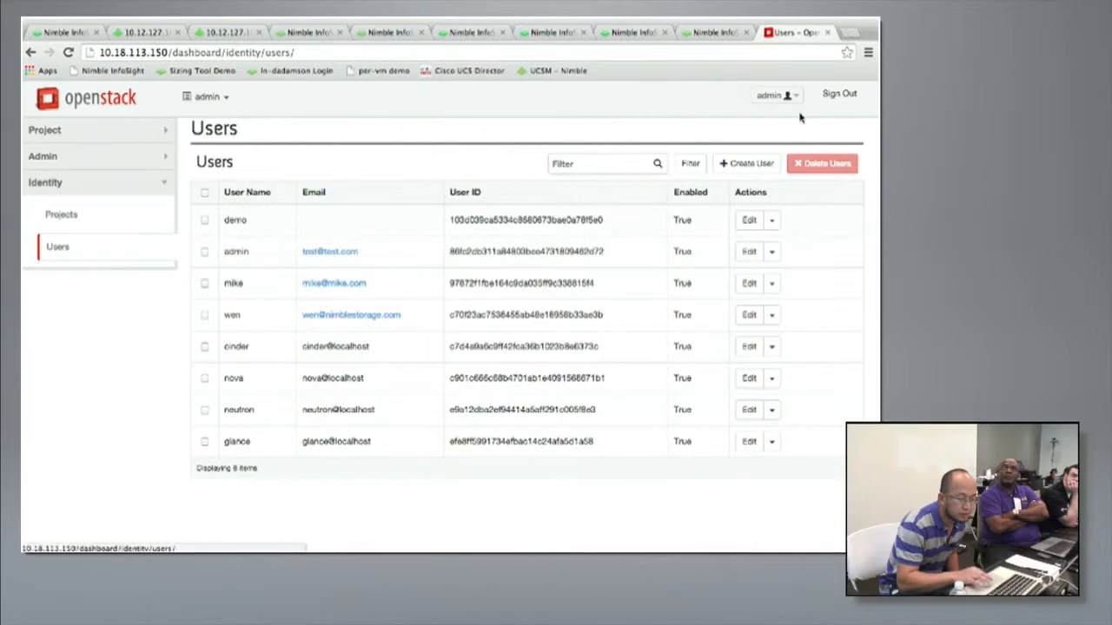
click(838, 92)
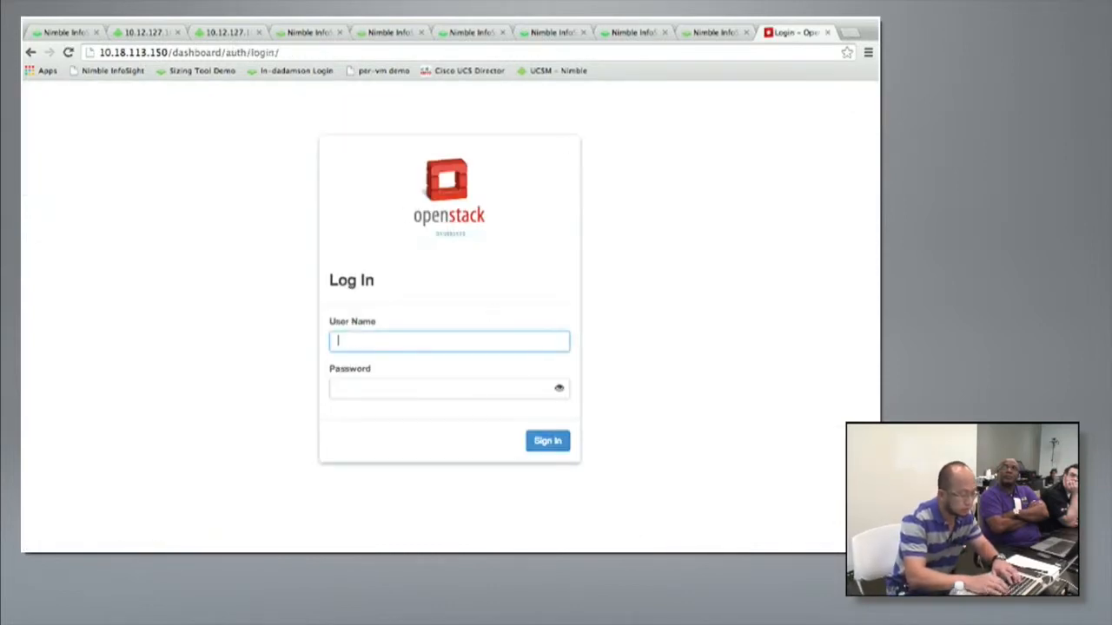
- Log in as project user wen and view the empty Compute > Instances list
click(546, 440)
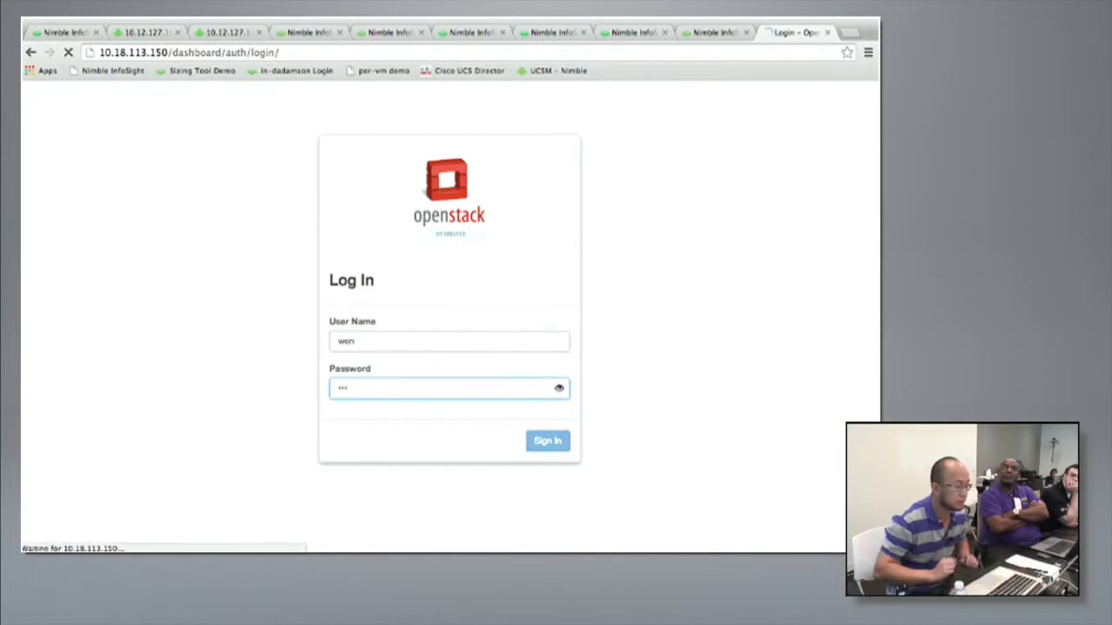
click(546, 440)
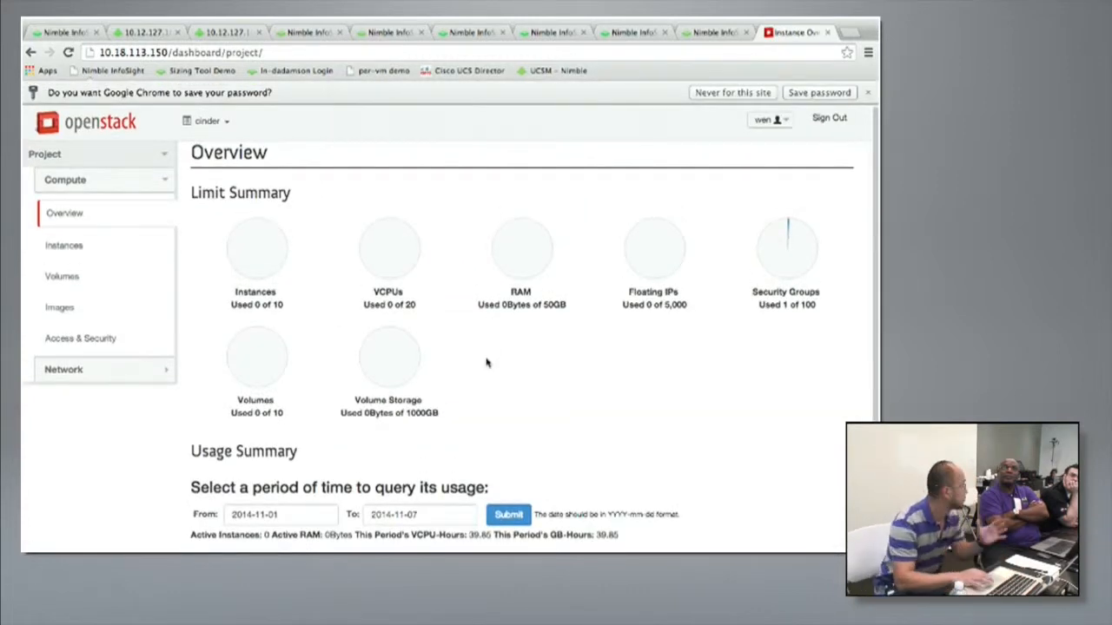
mouse_move(517, 394)
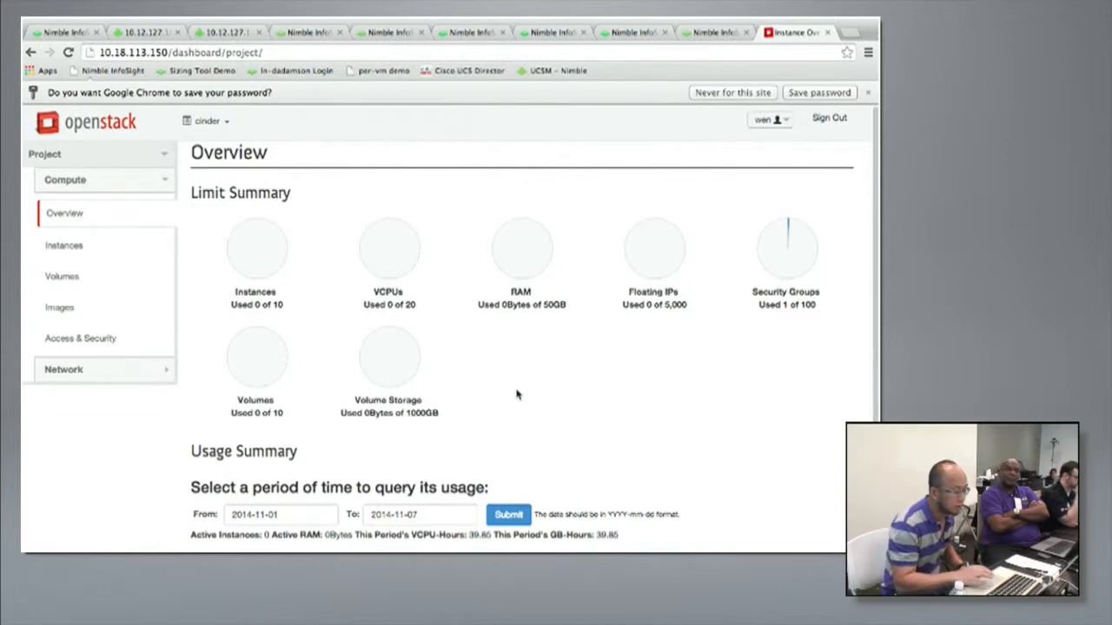
mouse_move(590, 398)
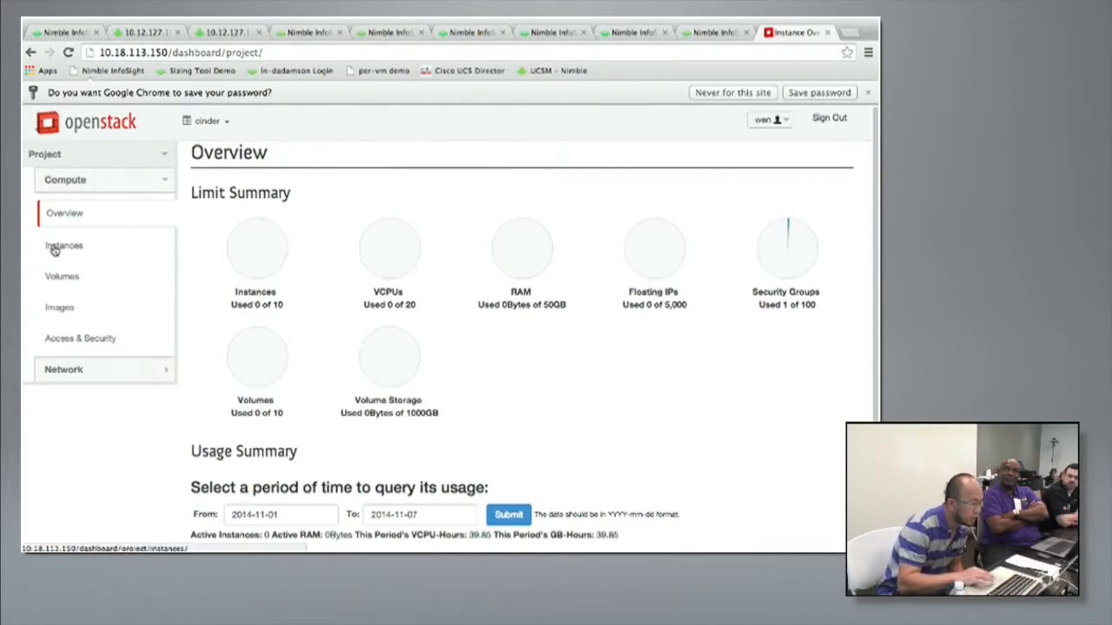
click(63, 245)
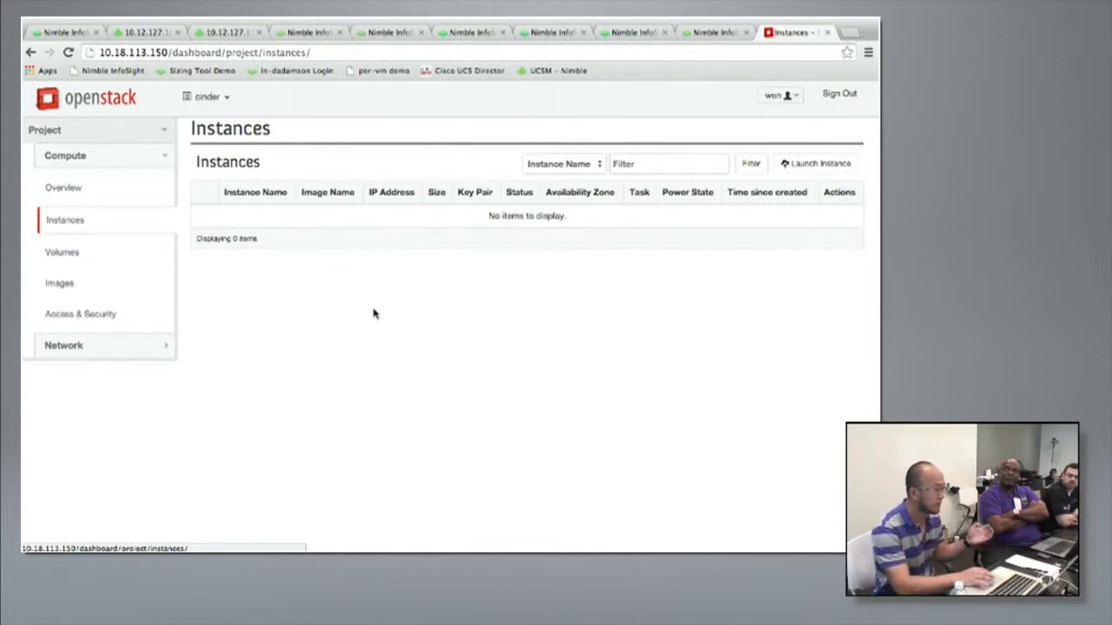
mouse_move(171, 342)
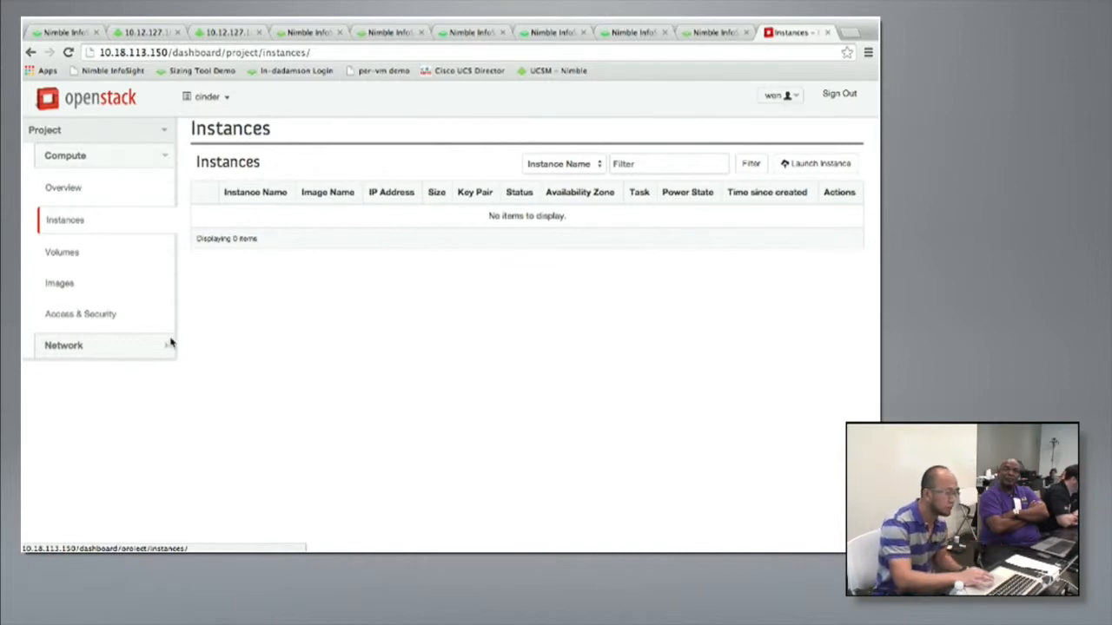
- Start instance newbuild1107, booting from the cirros image onto a new volume
click(814, 164)
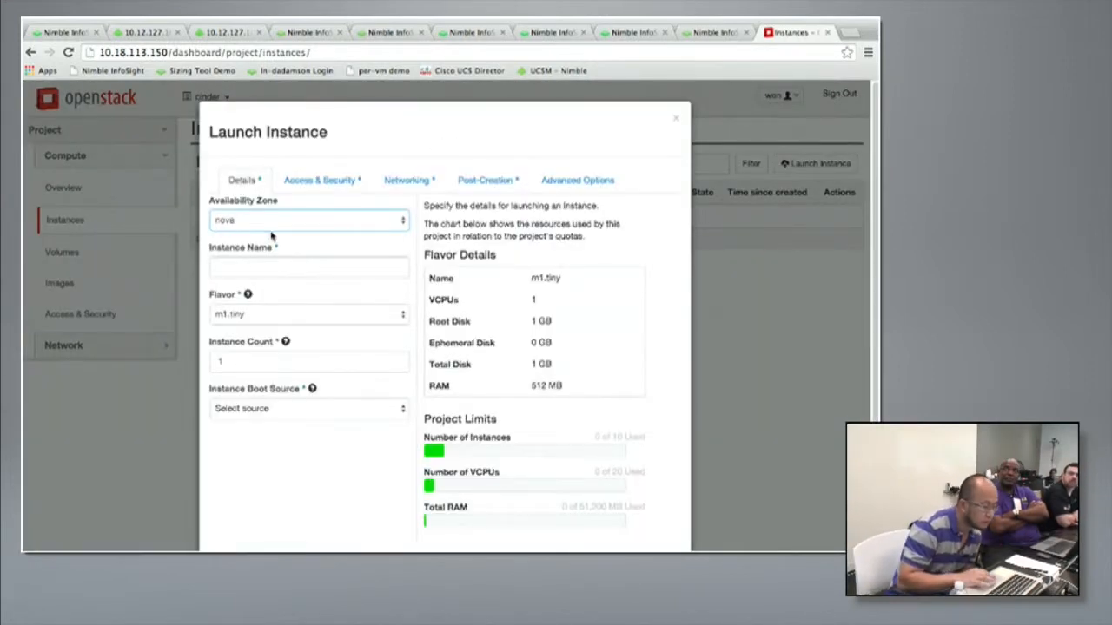
text(newbuild1107)
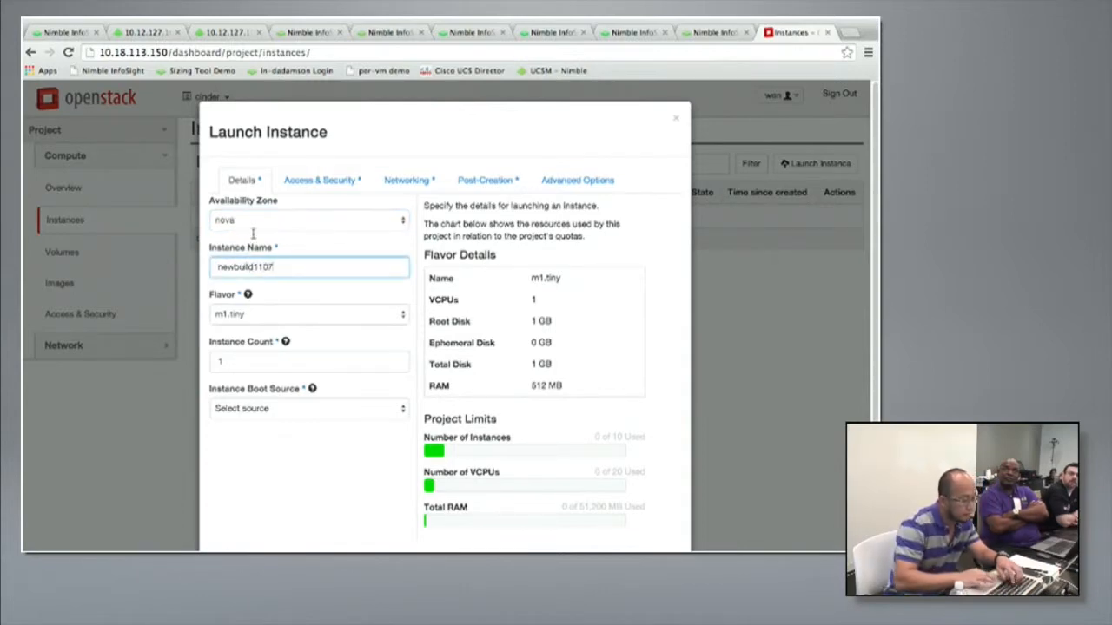
click(308, 361)
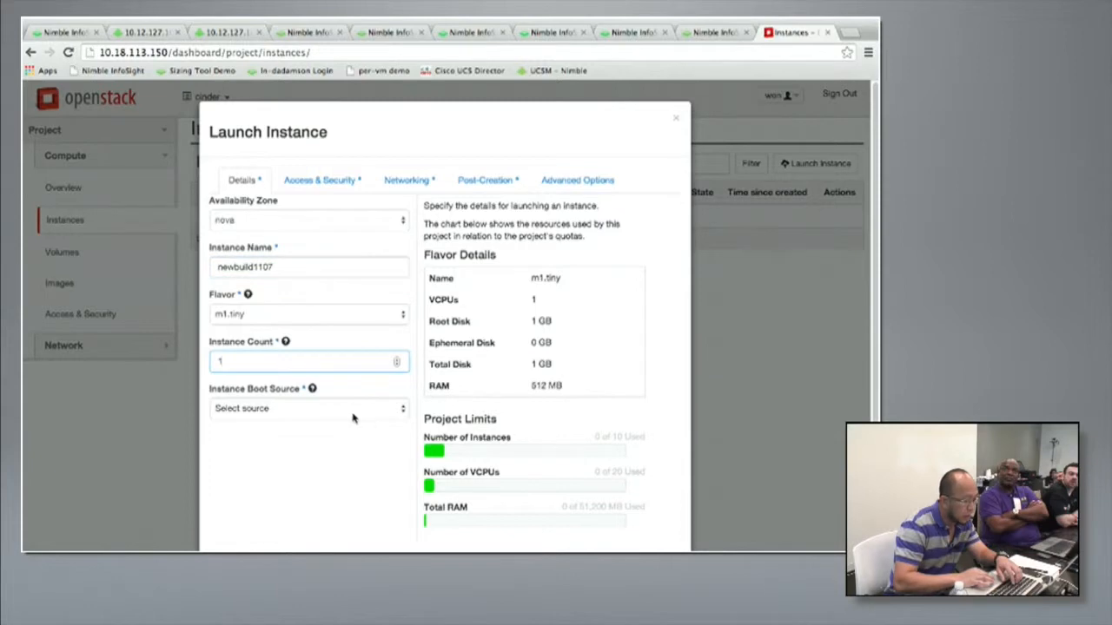
click(308, 408)
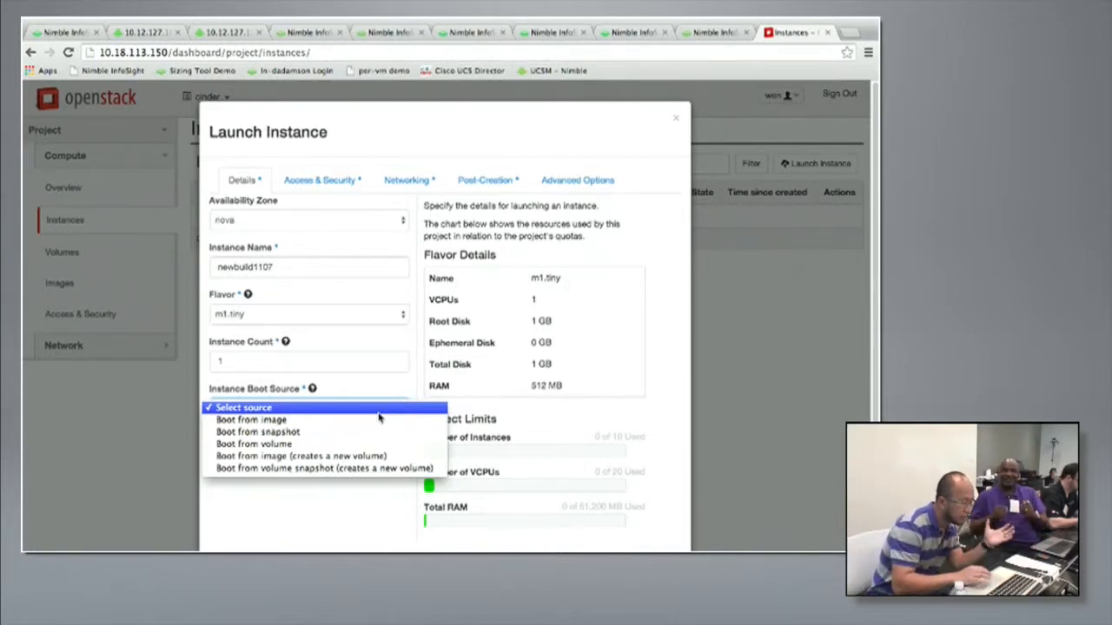
click(300, 456)
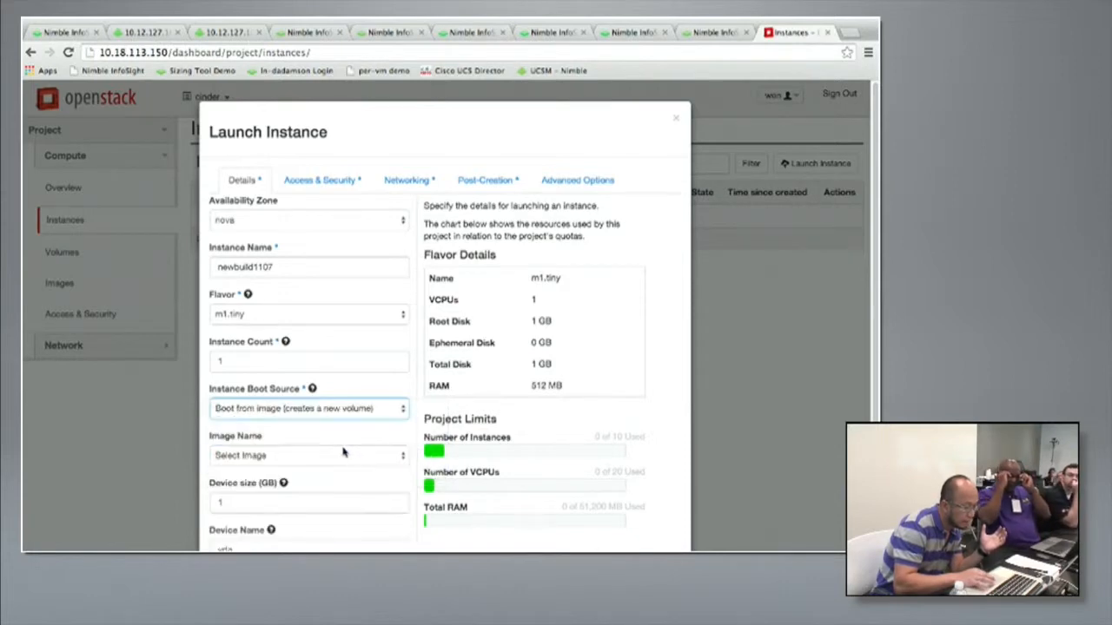
click(308, 455)
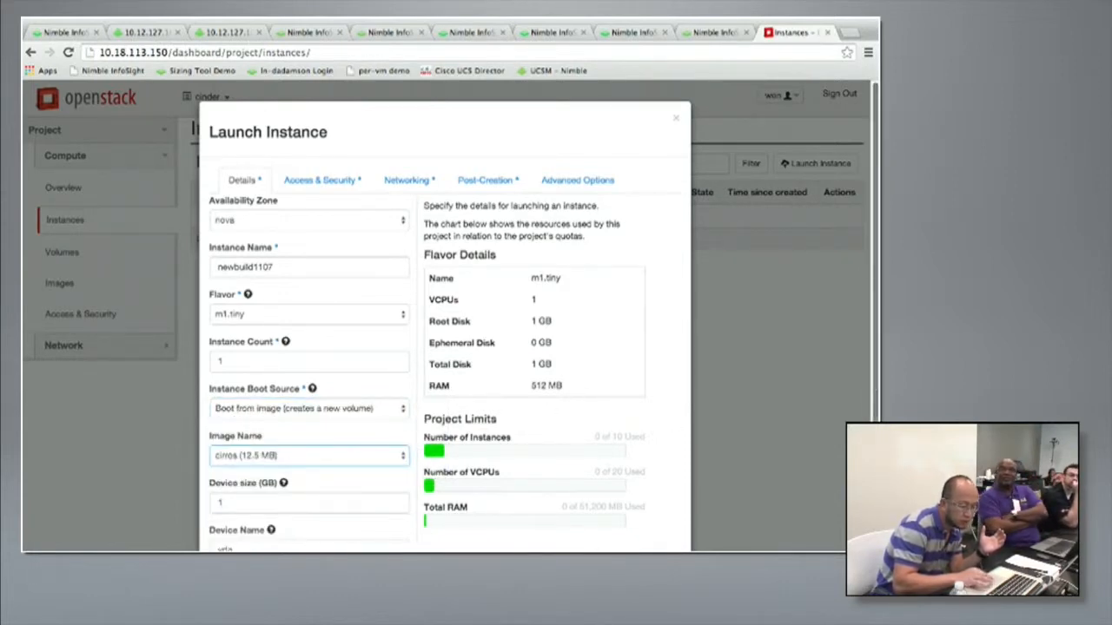
- Attach the private network and review the m1.tiny instance details
scroll(down, 3)
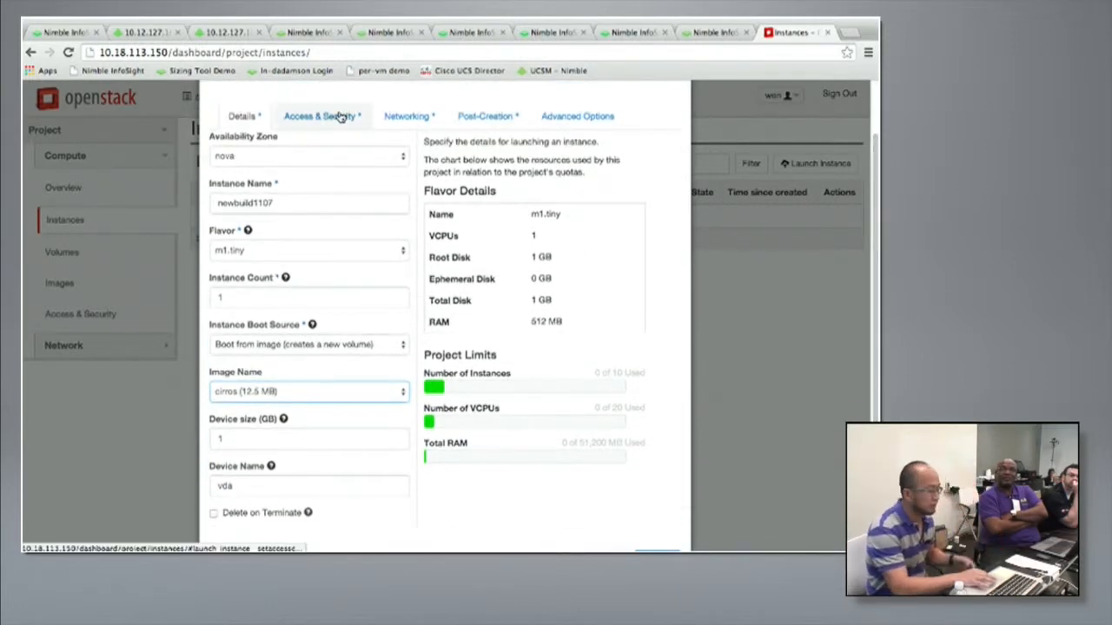
click(323, 116)
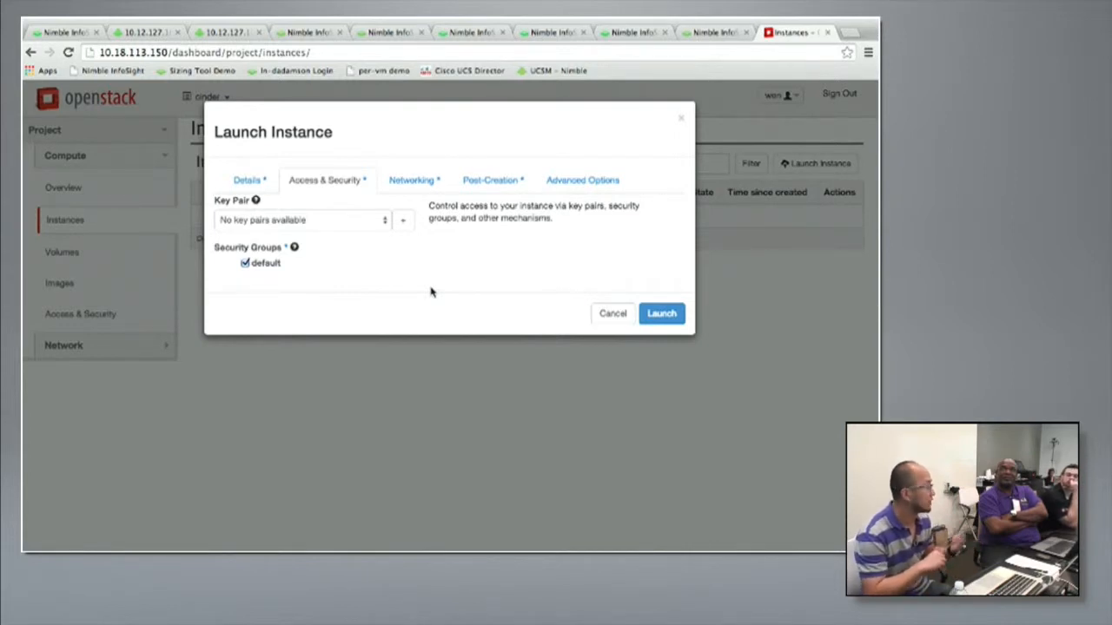
click(411, 180)
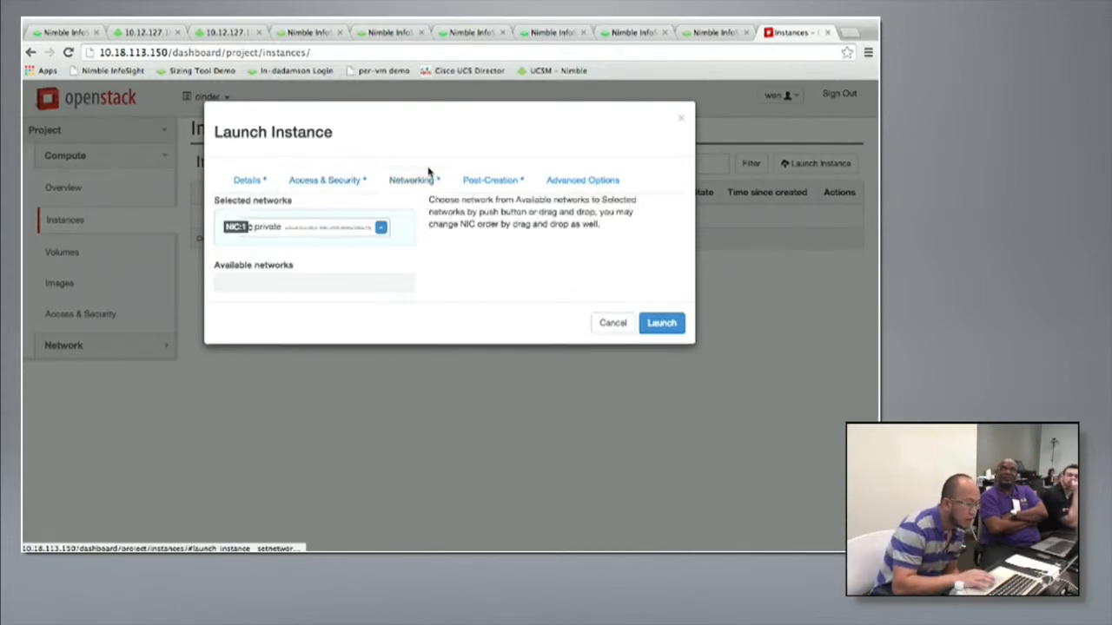
mouse_move(550, 277)
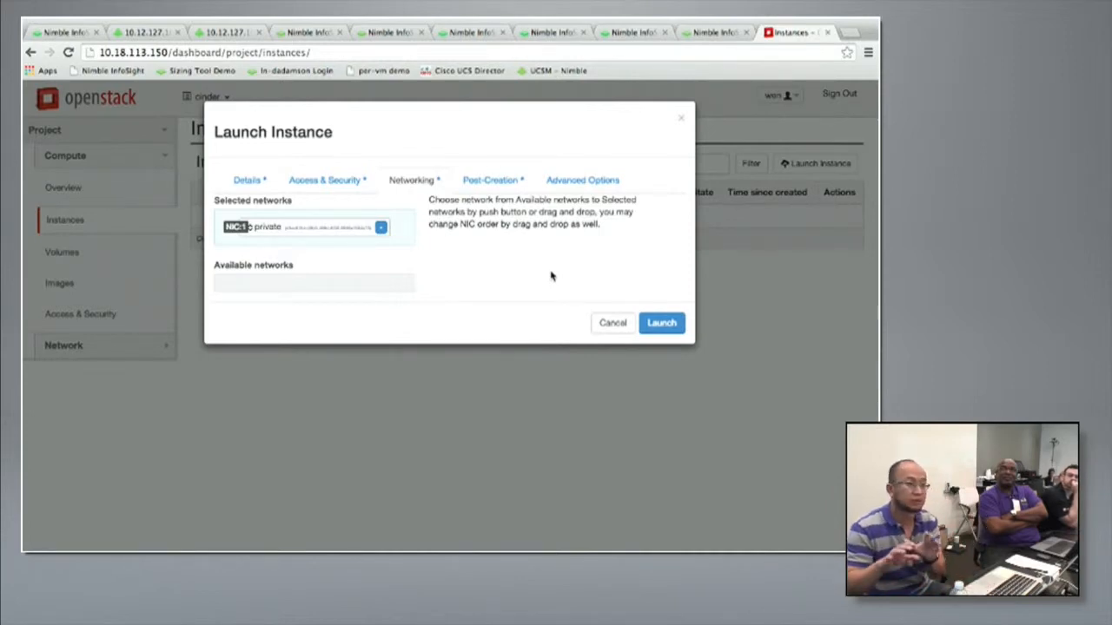
mouse_move(536, 235)
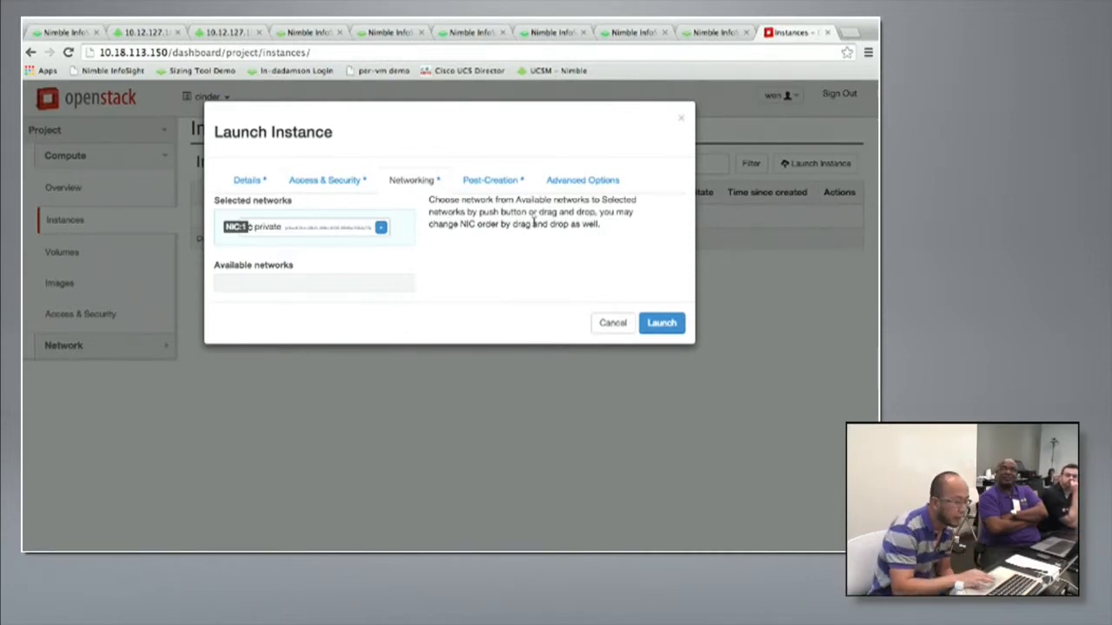
click(247, 179)
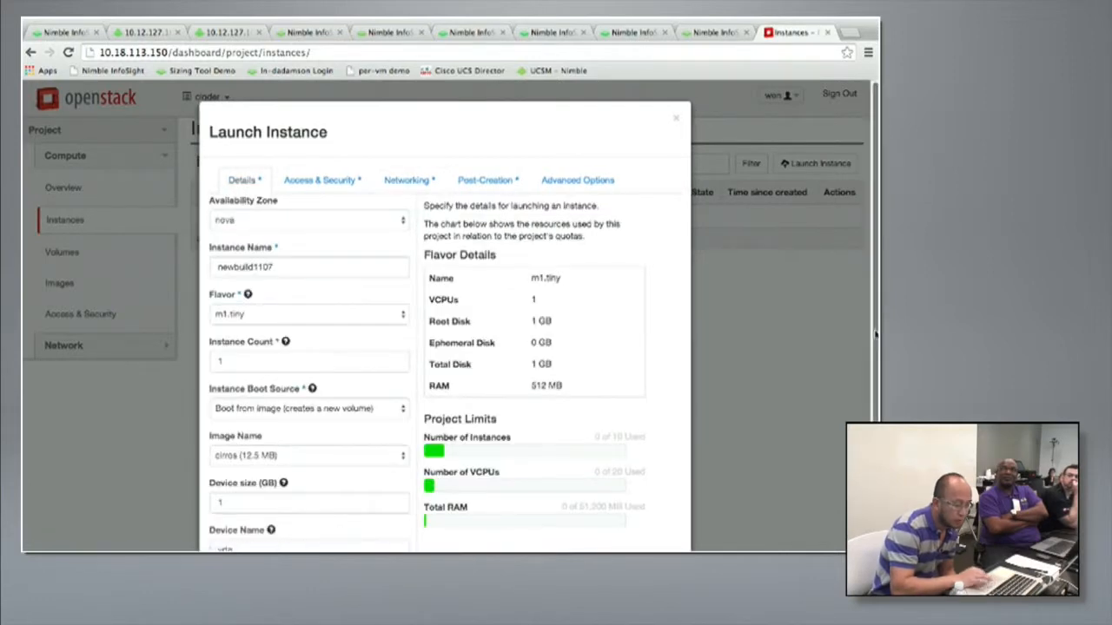
scroll(down, 3)
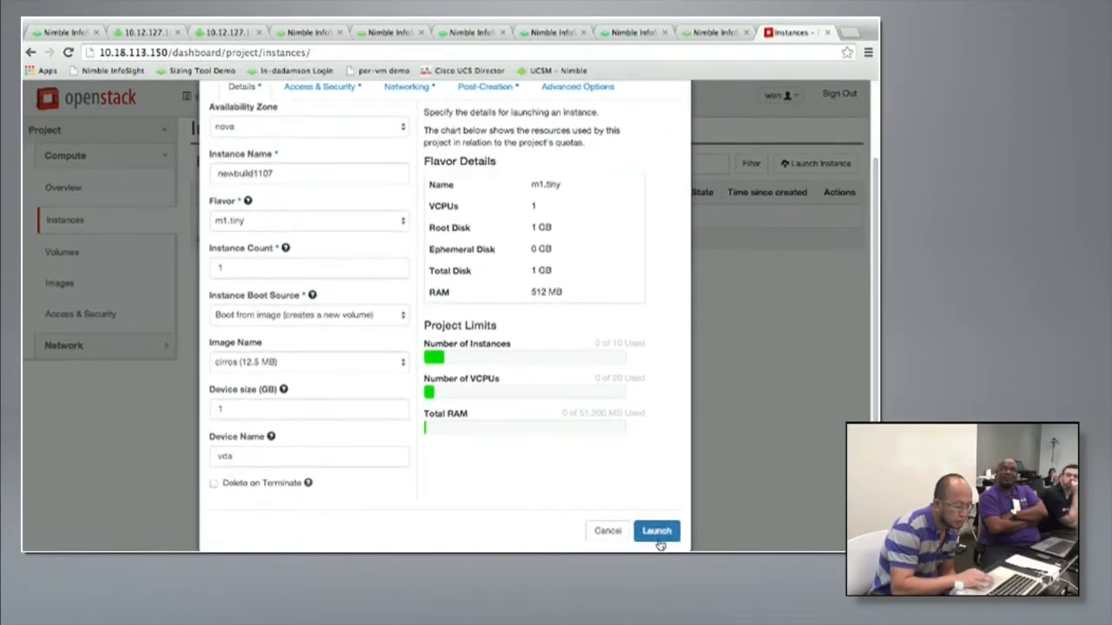
- Launch newbuild1107 and view its console showing the cirros kernel boot output
click(656, 531)
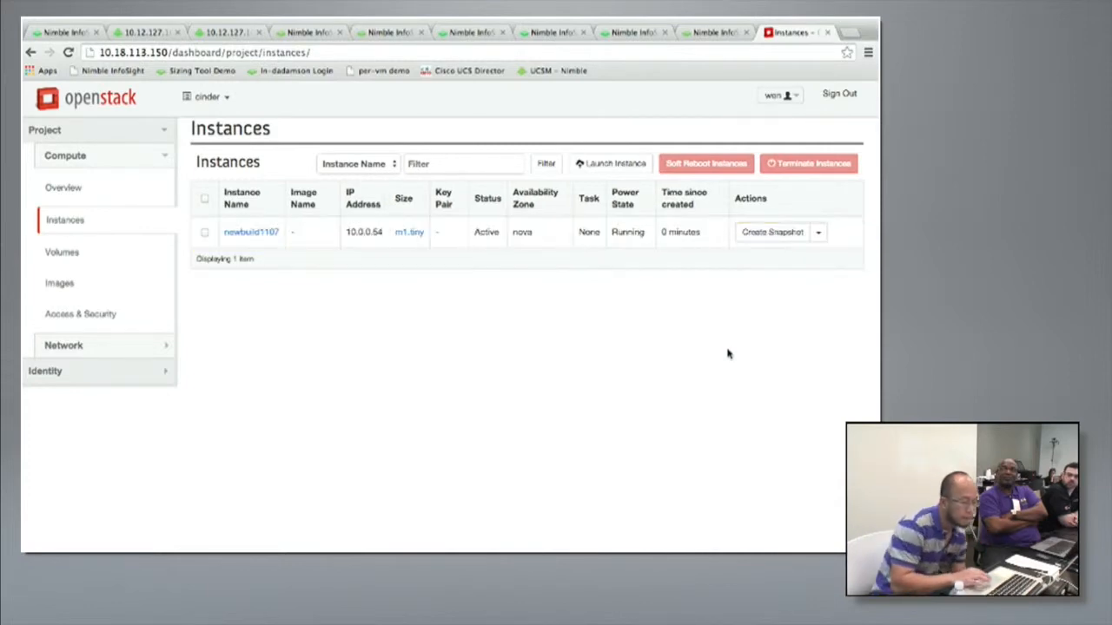
click(251, 232)
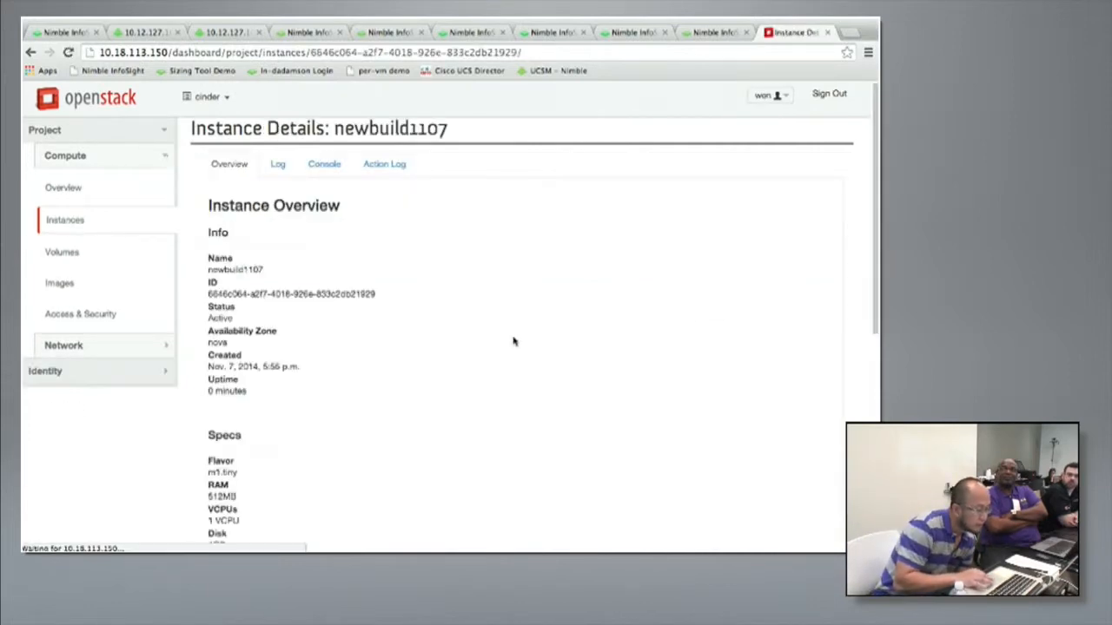
click(324, 163)
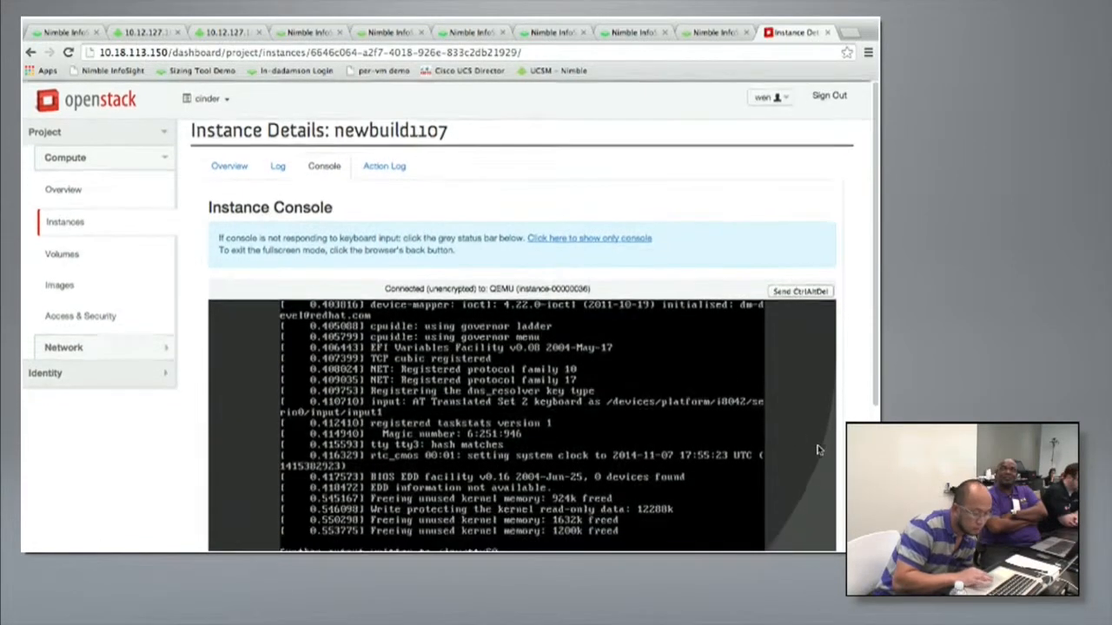
scroll(down, 3)
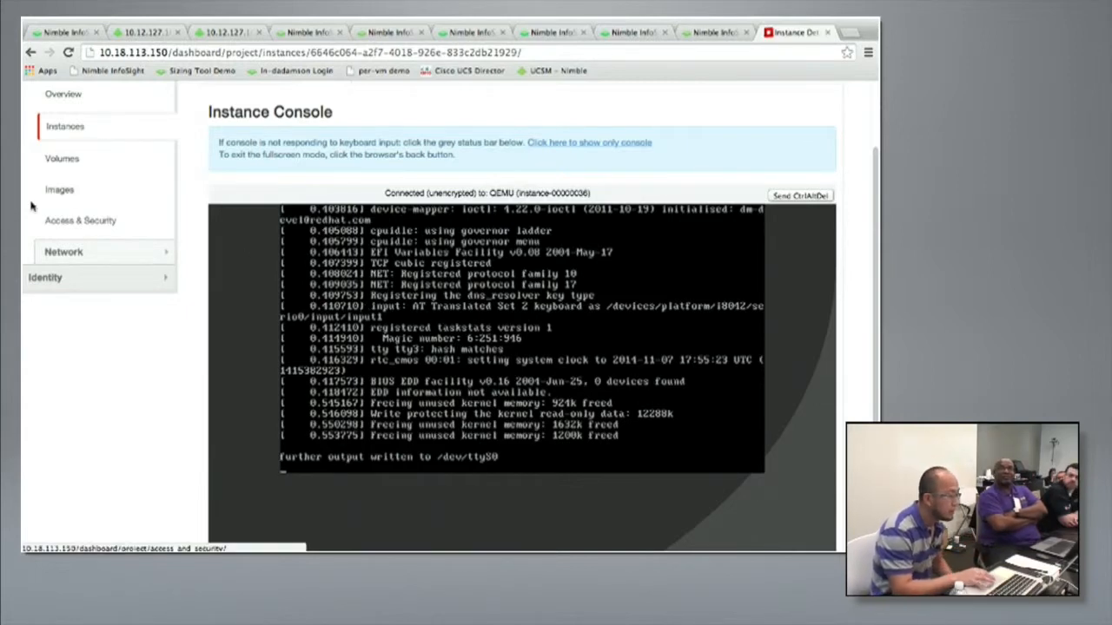
click(62, 158)
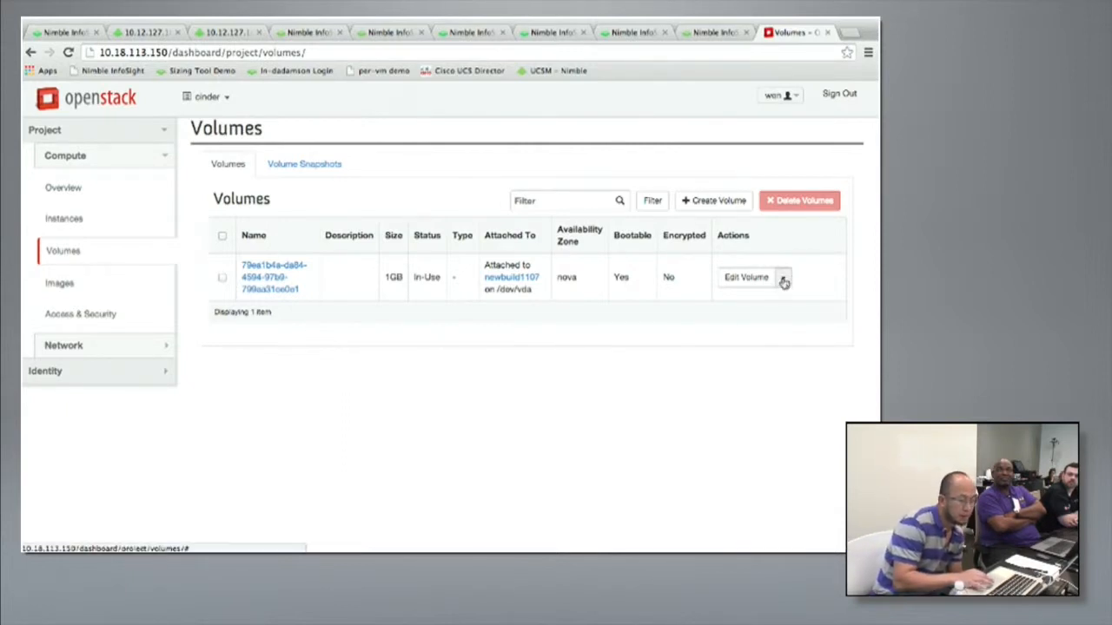
click(63, 218)
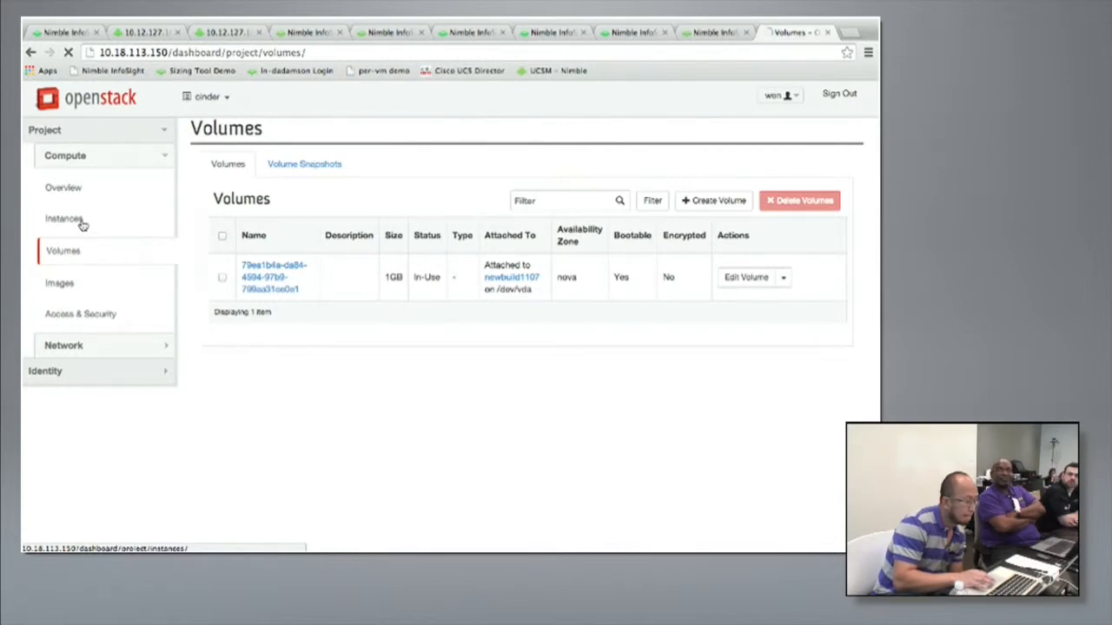
click(63, 218)
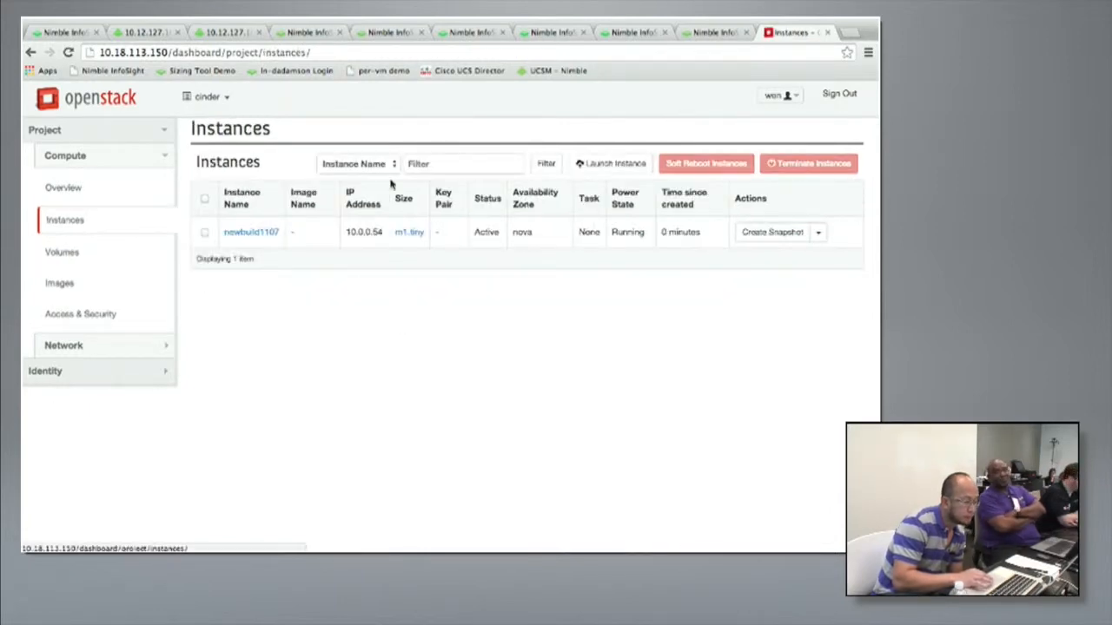
click(251, 232)
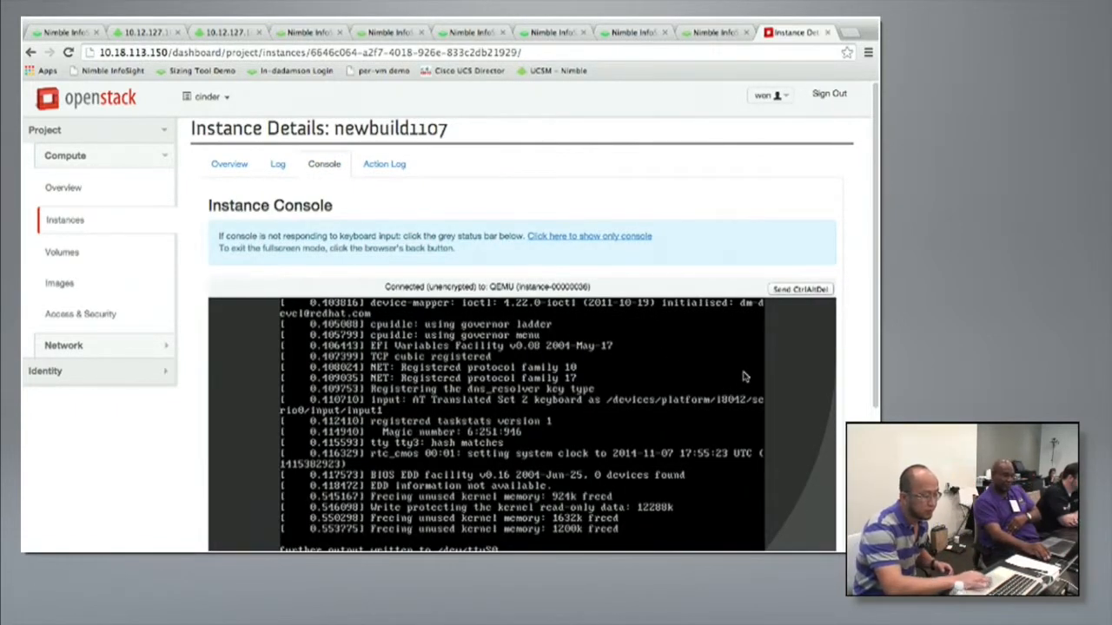
scroll(down, 3)
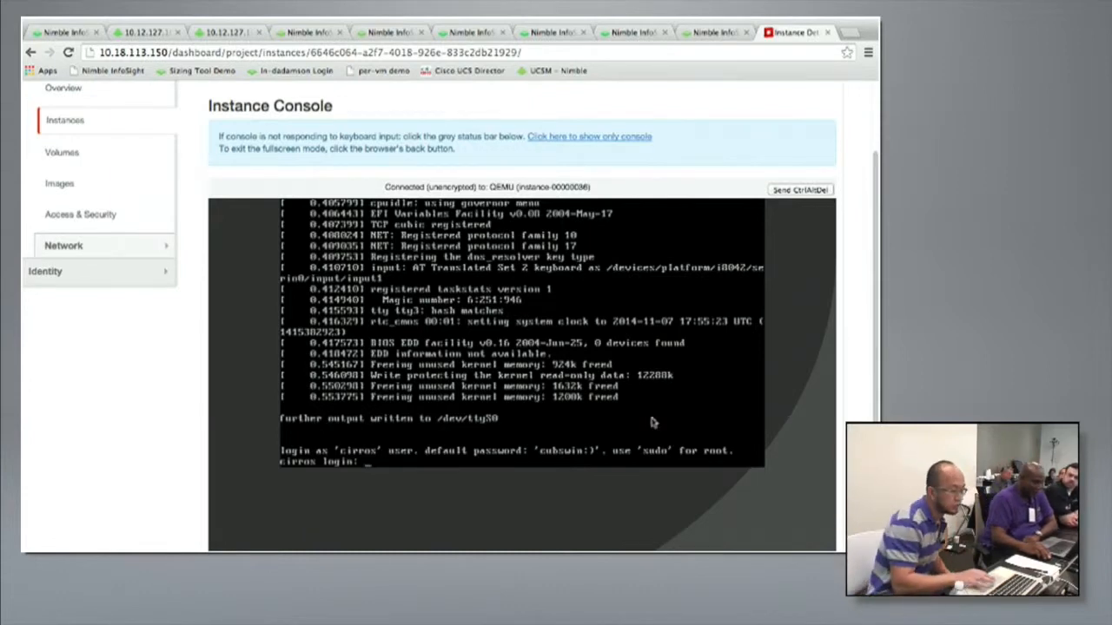
- Show newbuild1107's console full size and log in as cirros
click(589, 136)
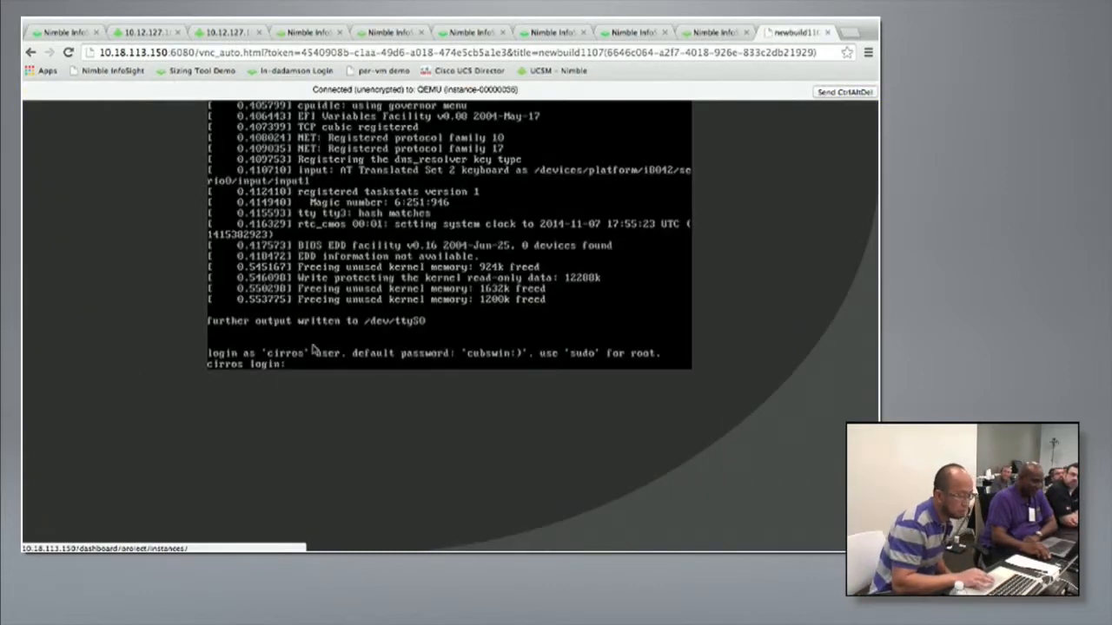
text(cirr)
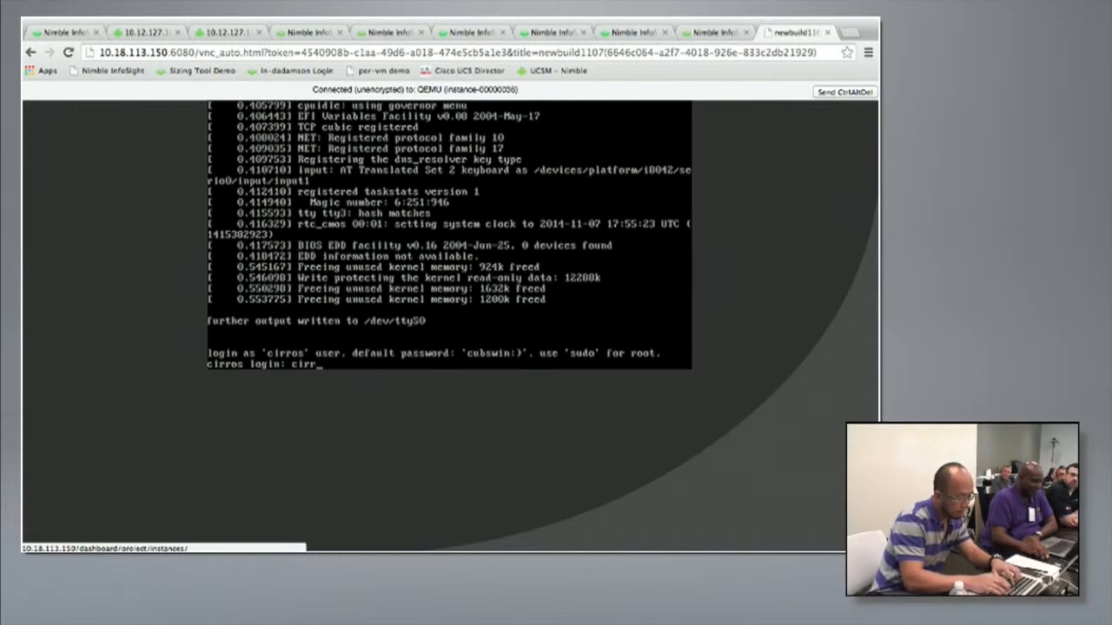
key(Return)
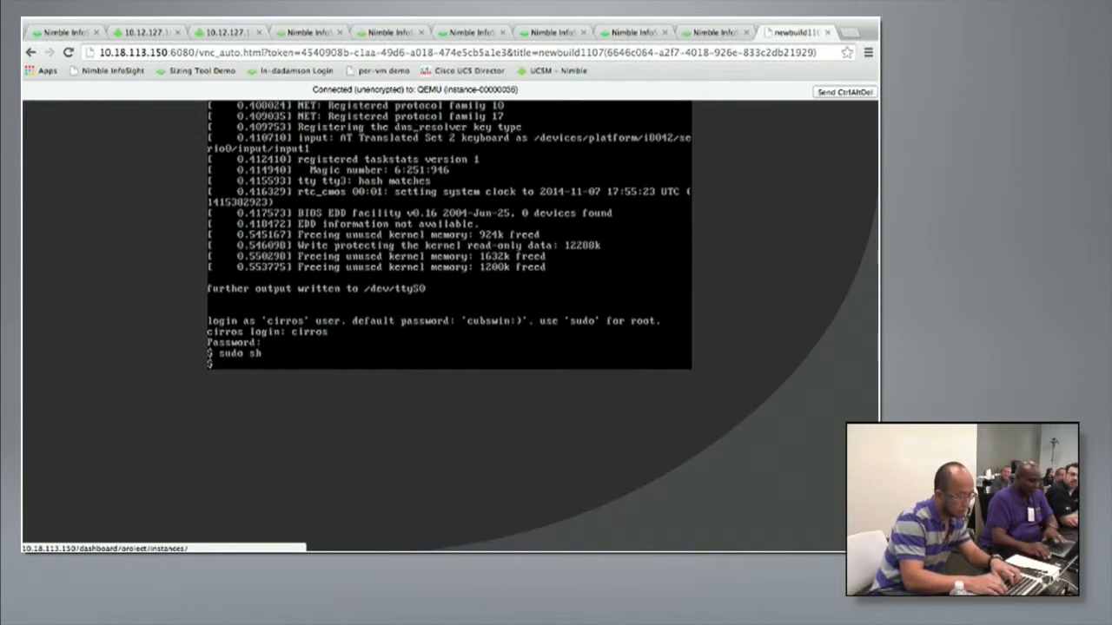
- Edit awesome.py in vi, adding an echo "hello world!" line
text(vi a)
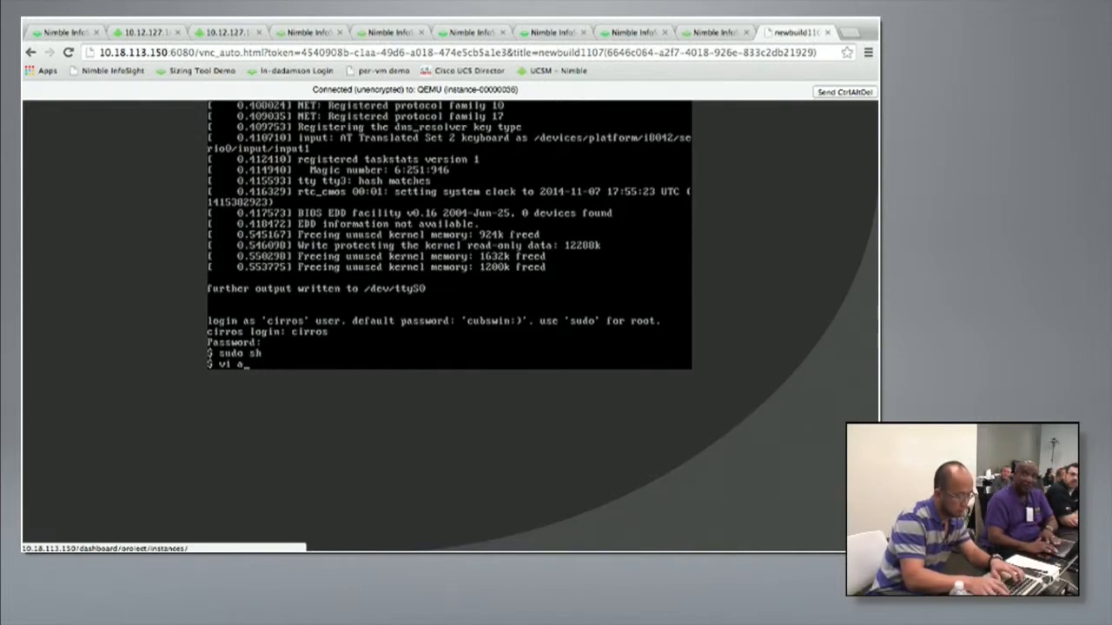
text(wesome.p)
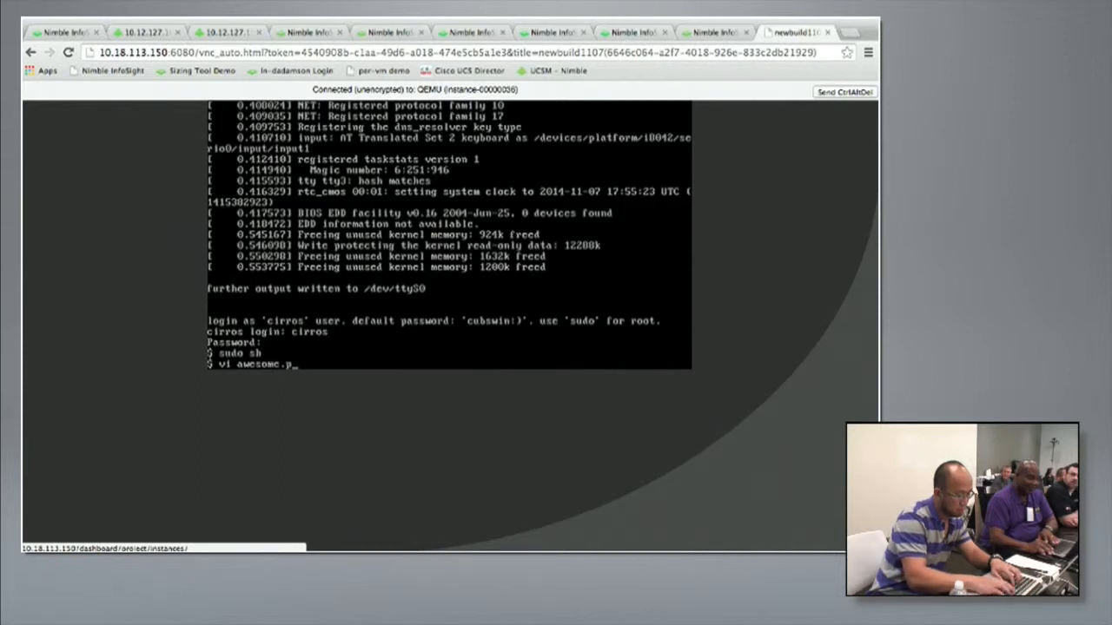
key(Return)
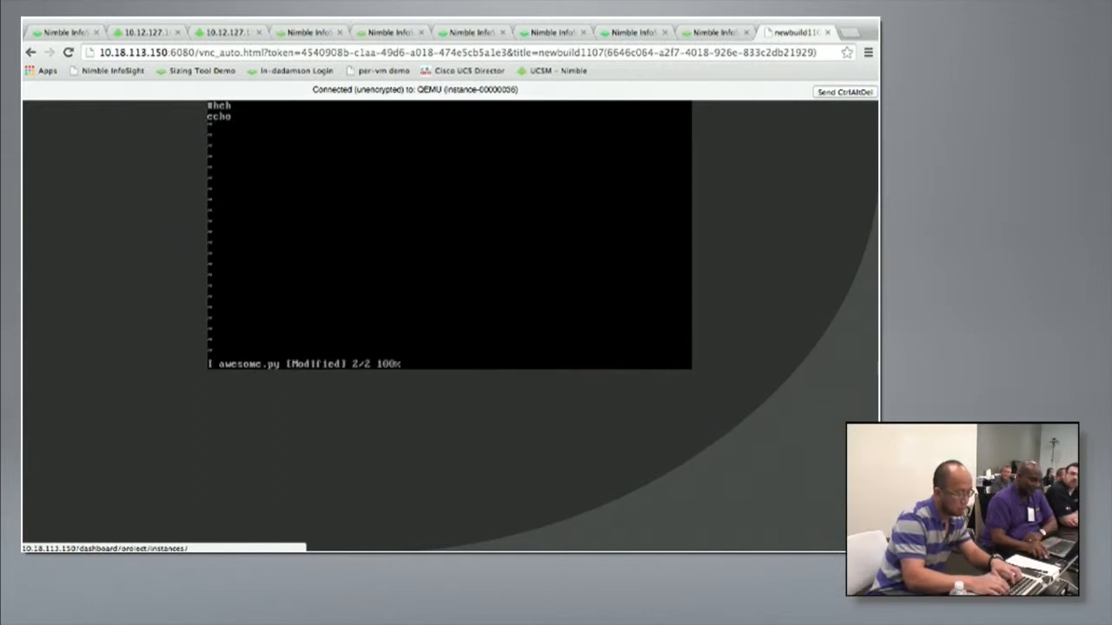
text("hellow wor)
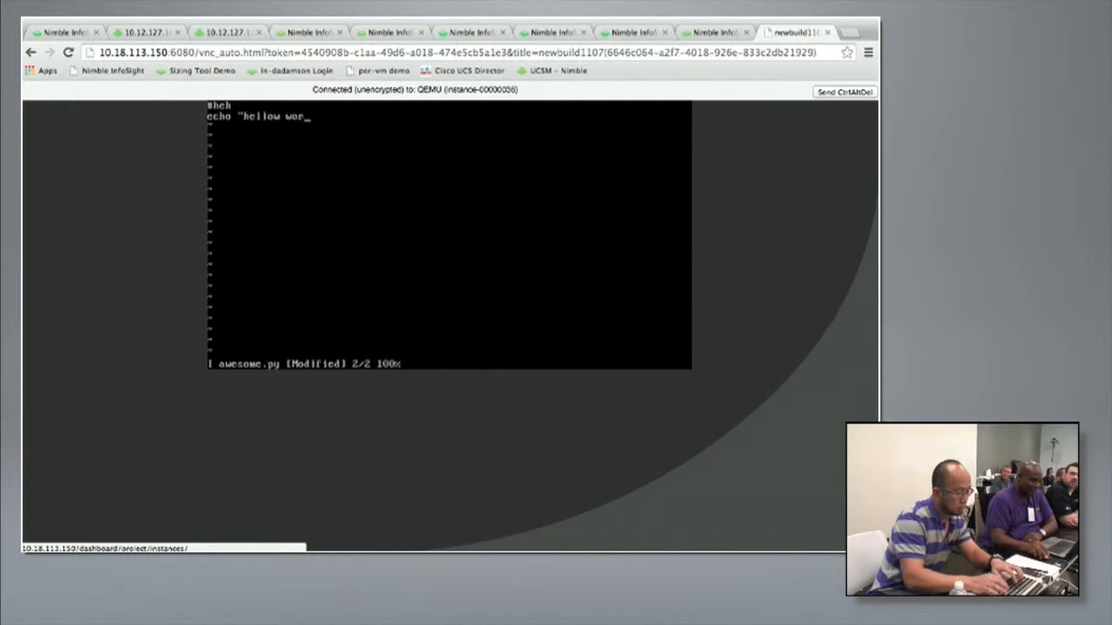
text(ld)
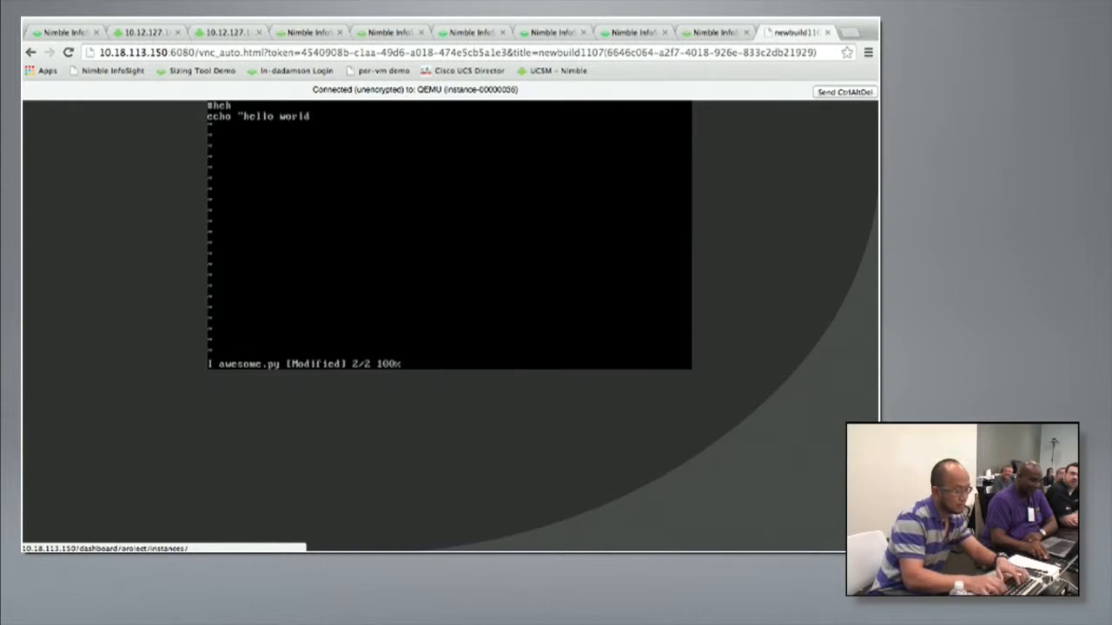
text(!";)
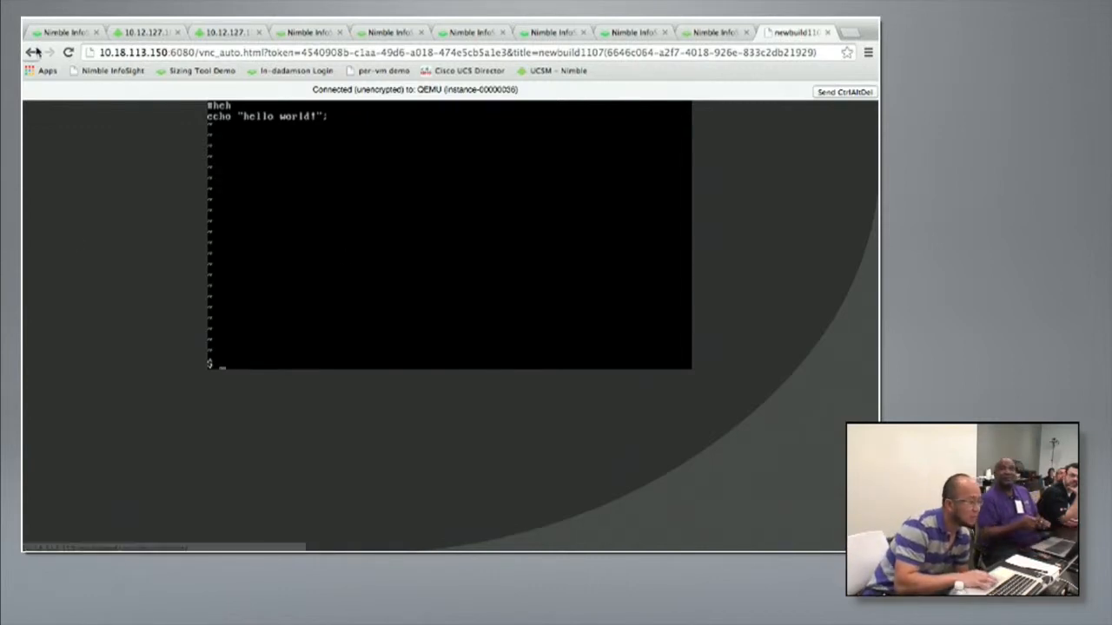
- Create snapshot snap4QA from newbuild1107 in the Instances list
click(28, 52)
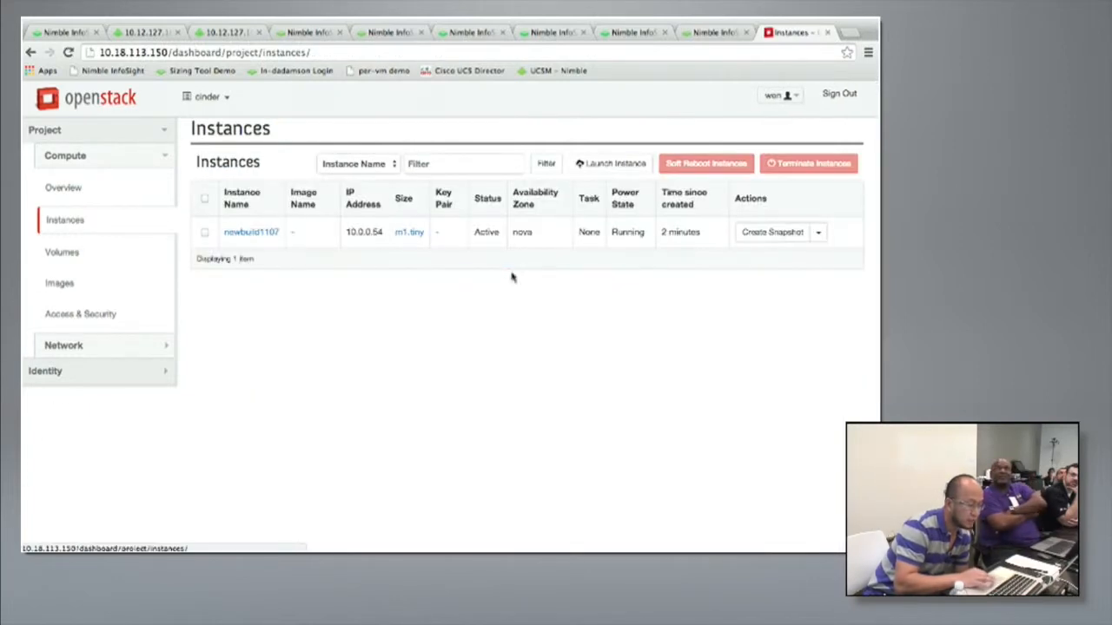
click(771, 232)
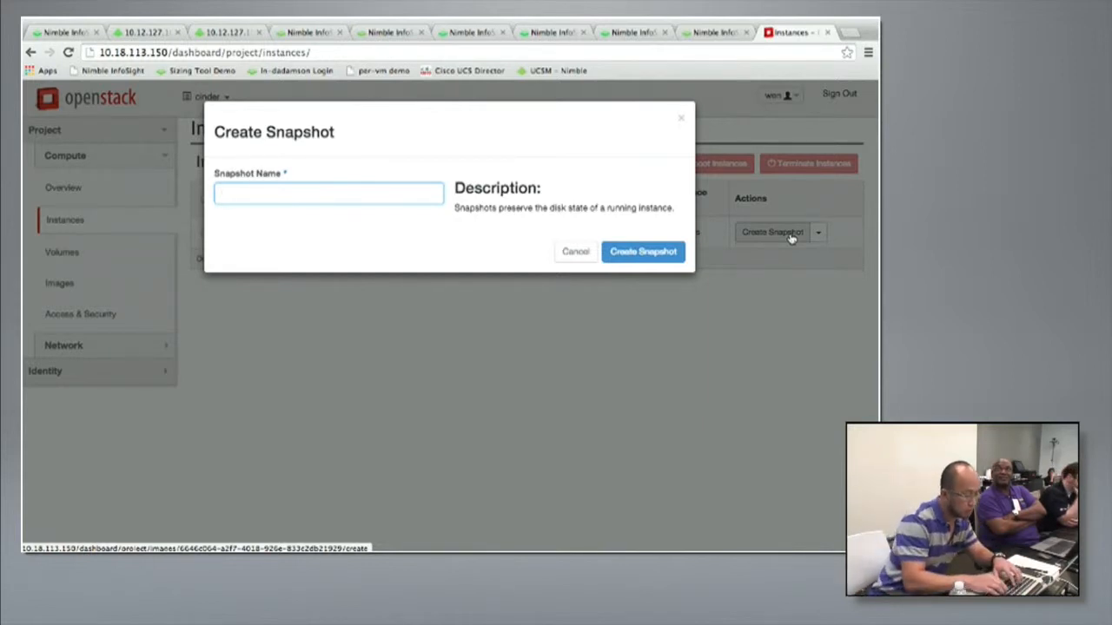
text(snap4QA)
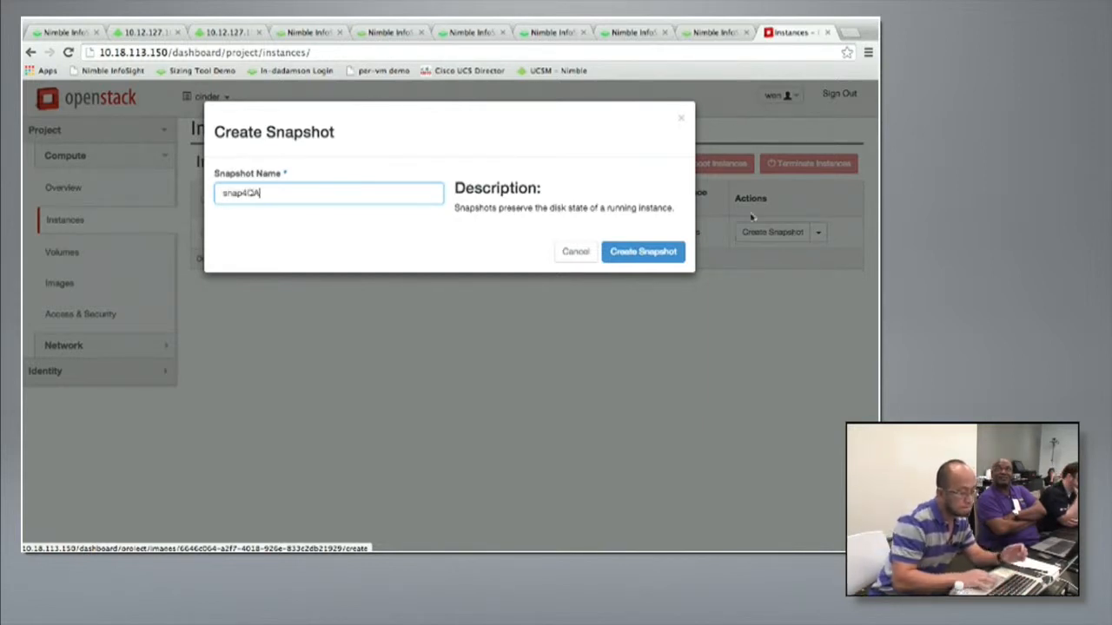
click(643, 251)
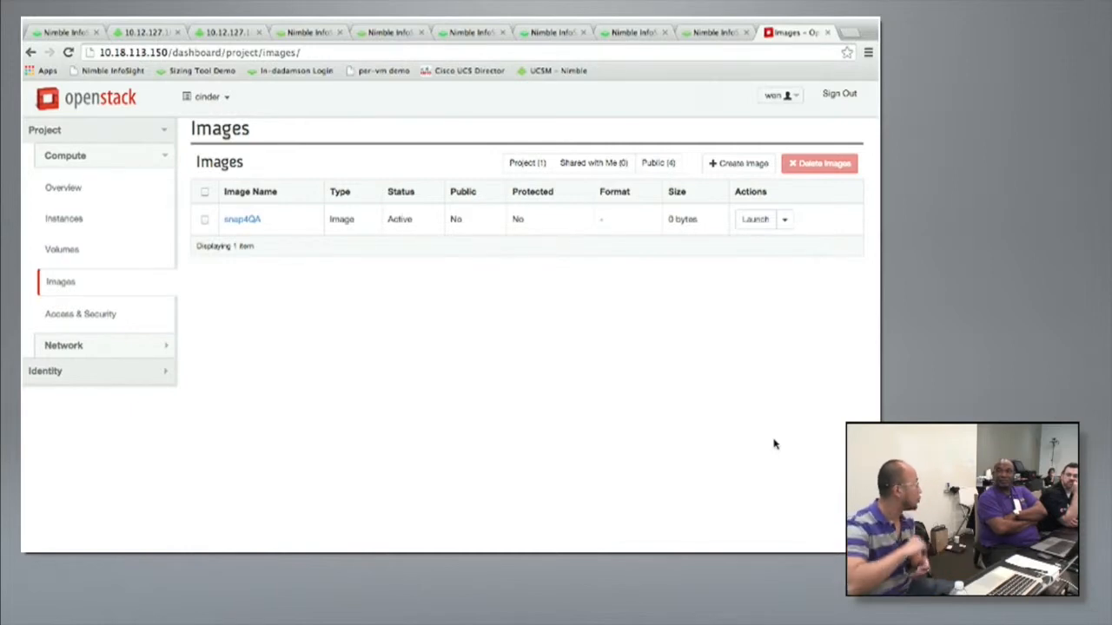
mouse_move(328, 228)
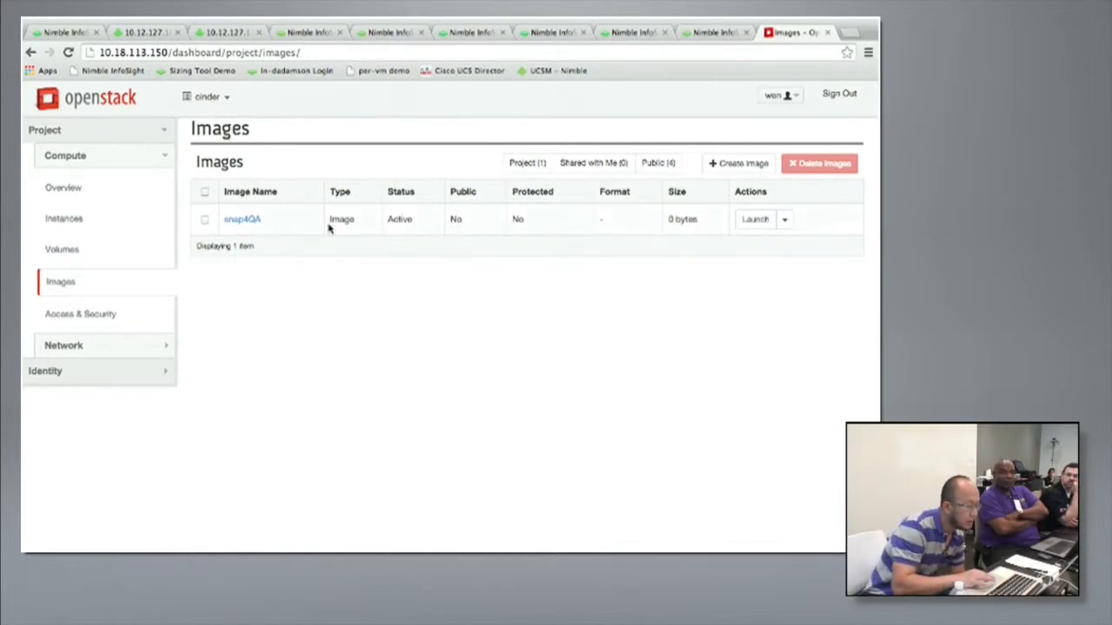
mouse_move(362, 294)
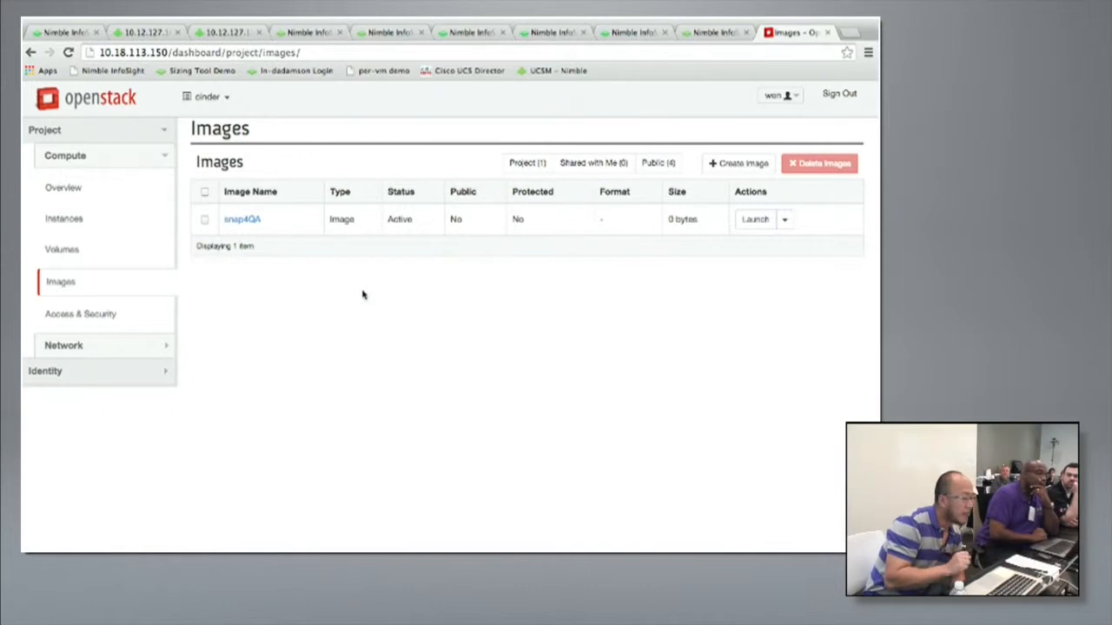
mouse_move(445, 309)
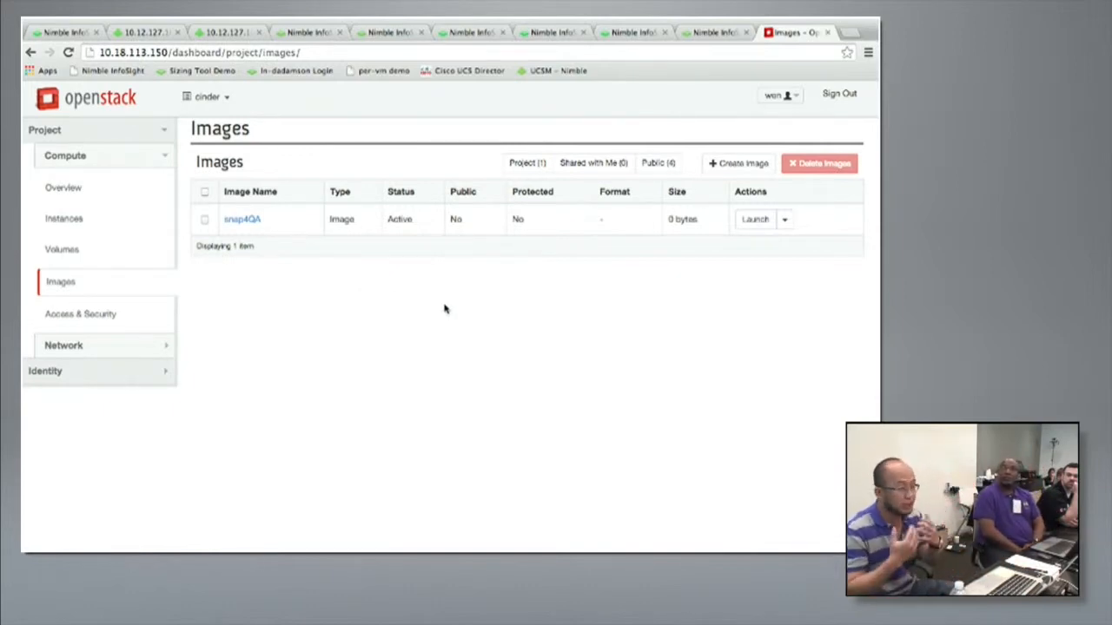
mouse_move(740, 277)
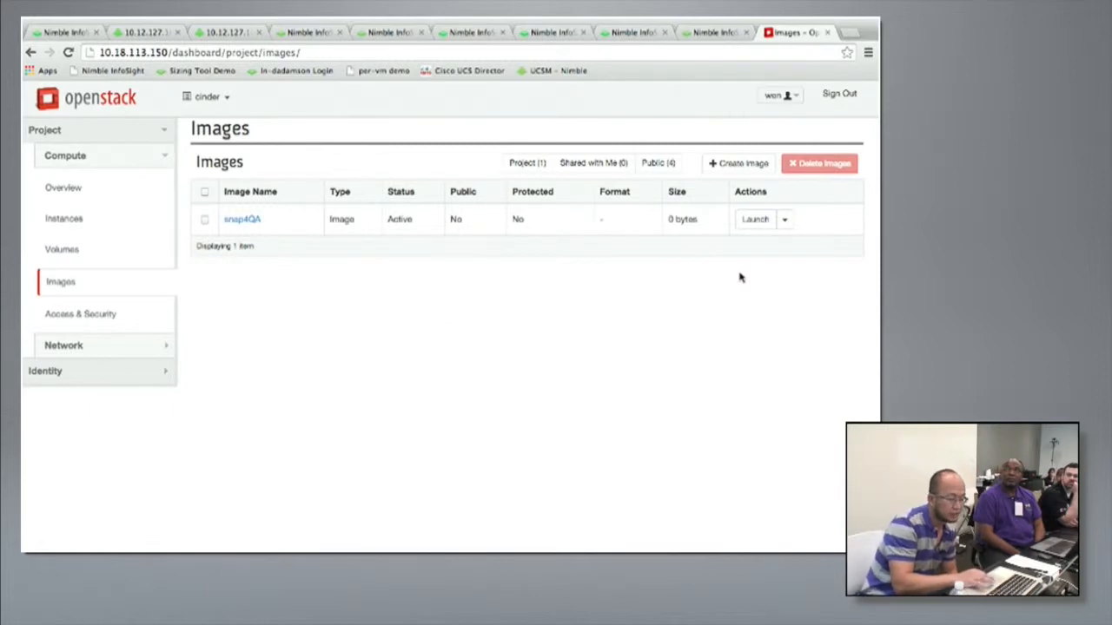
- Launch snap4QA with instance name qabuild1107 and instance count 5
click(754, 219)
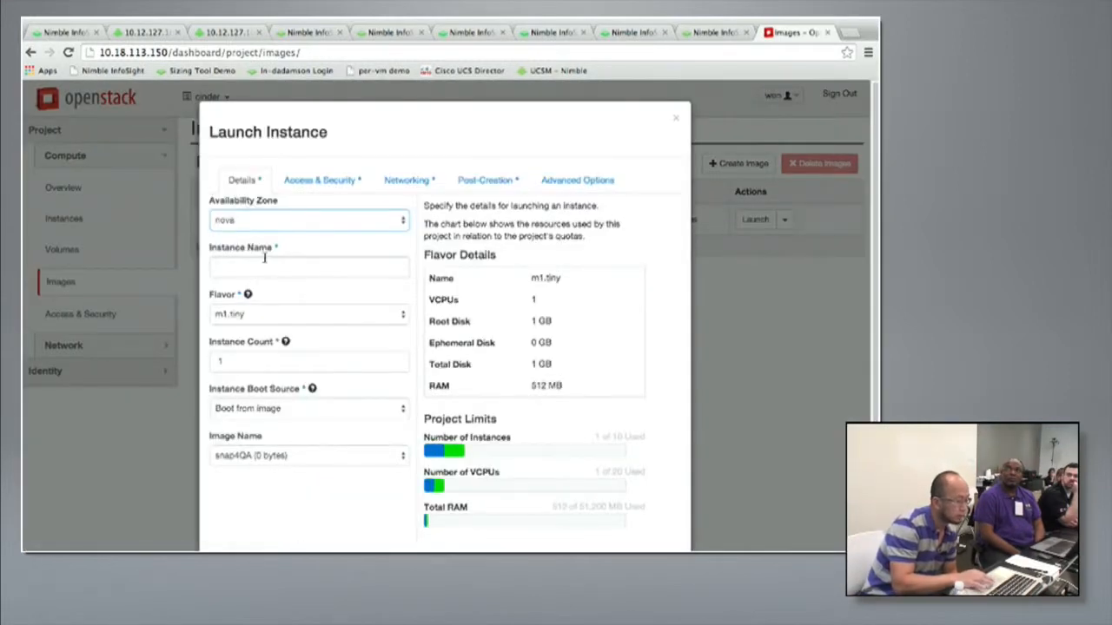
text(qabulk)
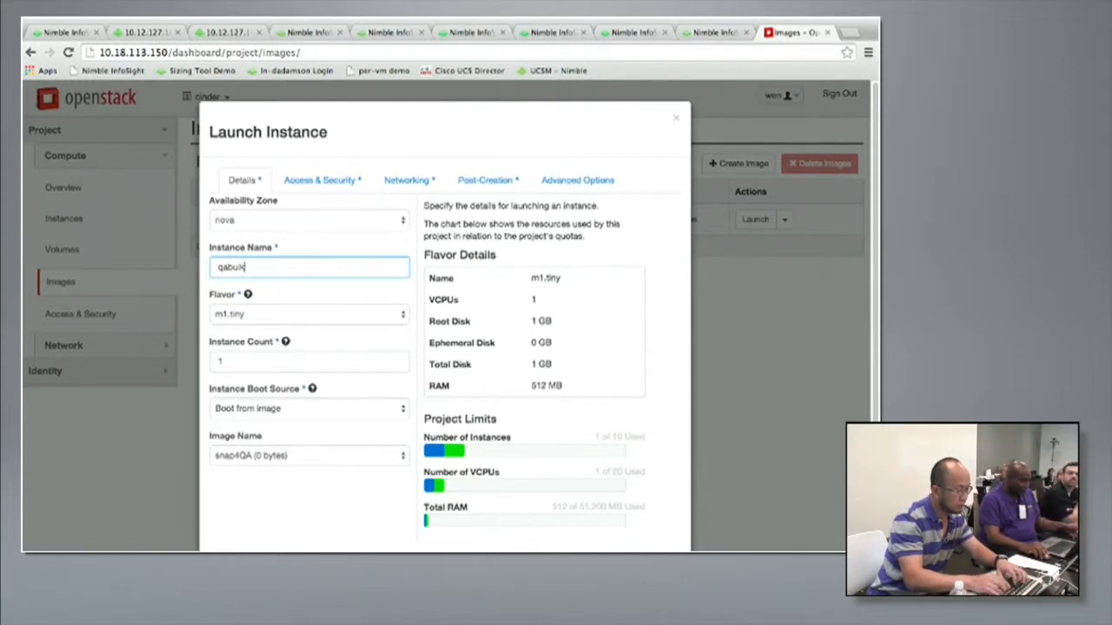
text(1107)
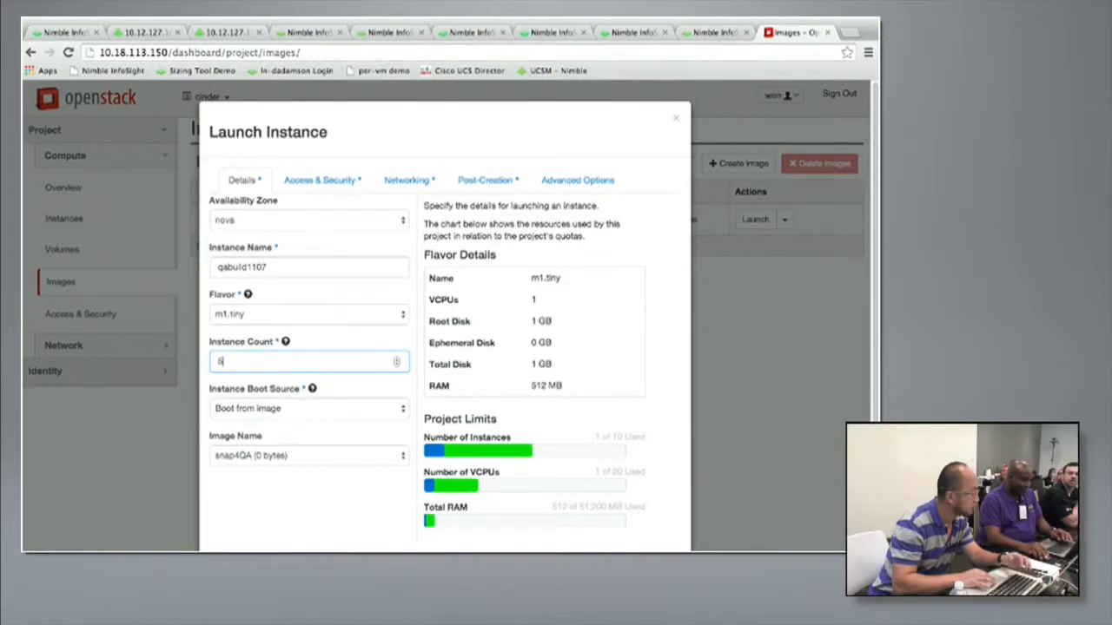
text(5)
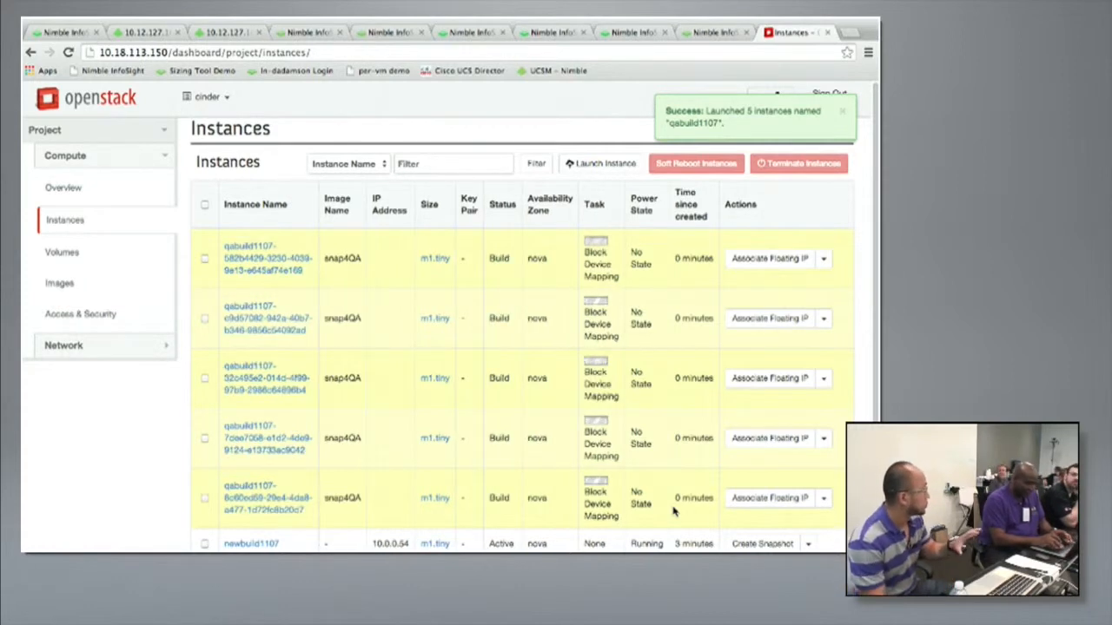
- Wait until all five qabuild1107 instances show Active and Running, IPs 10.0.0.55–10.0.0.59
click(841, 110)
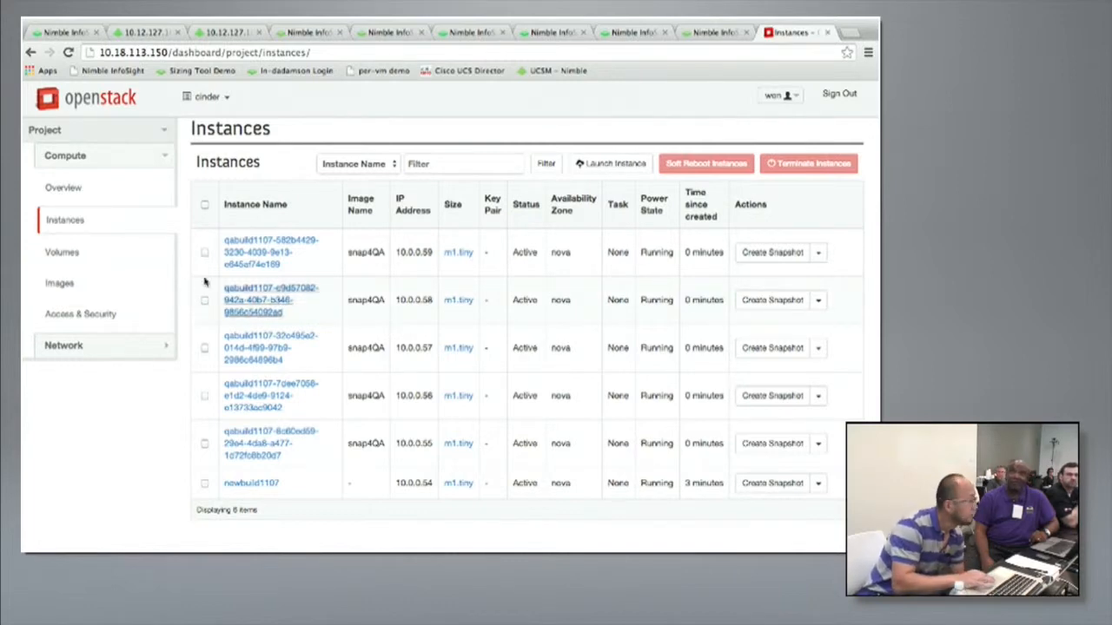
- Open the first qabuild1107 instance's console and scroll to the cirros login prompt
click(271, 252)
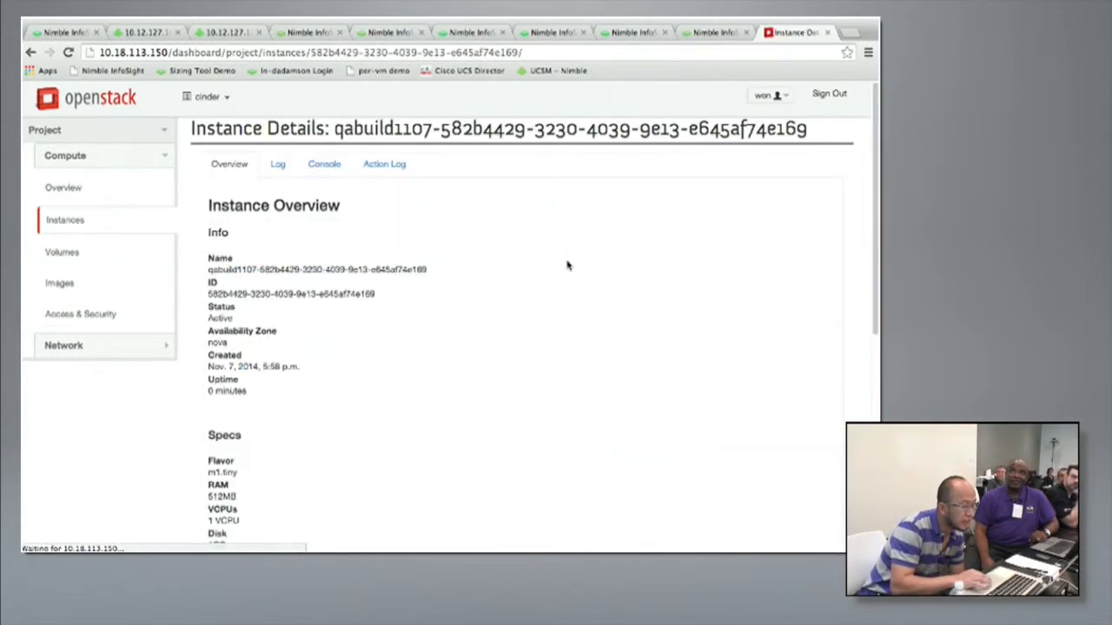
click(324, 163)
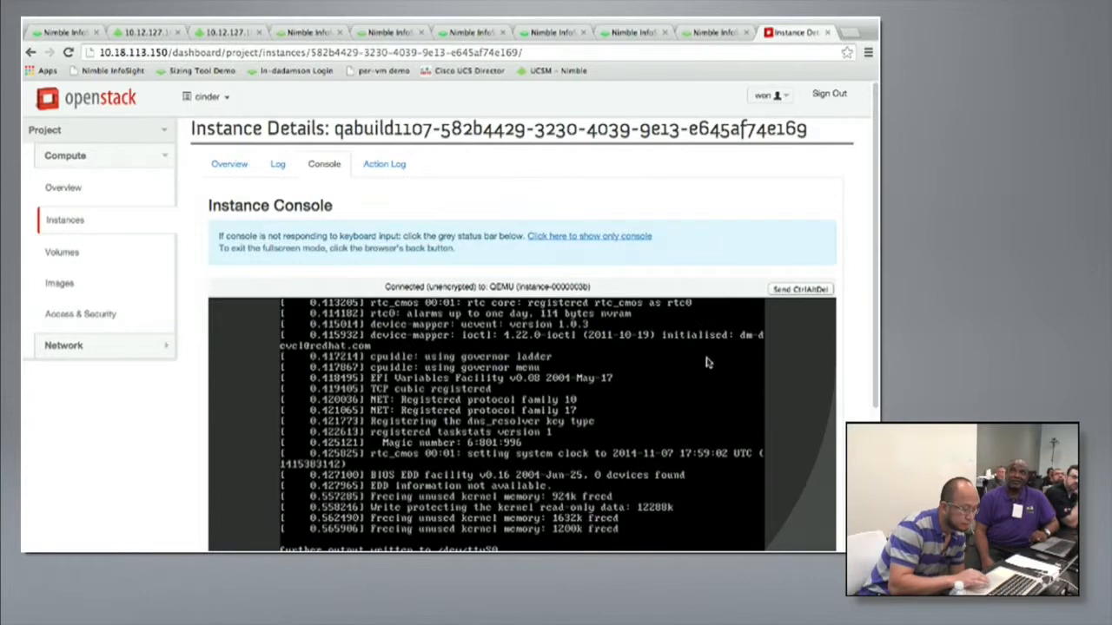
scroll(down, 3)
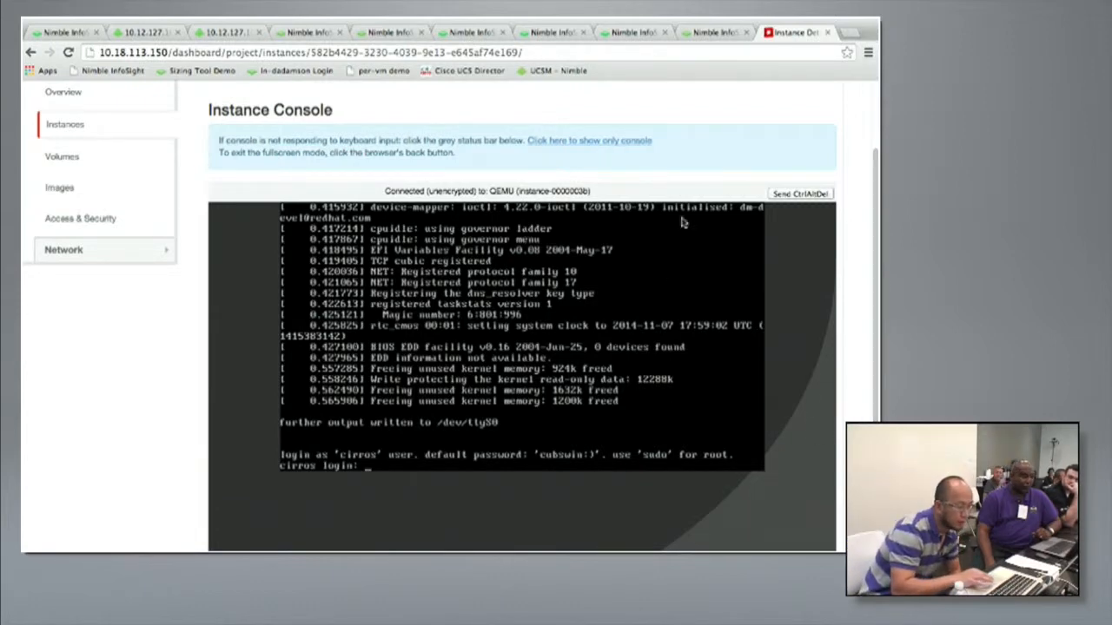
scroll(up, 3)
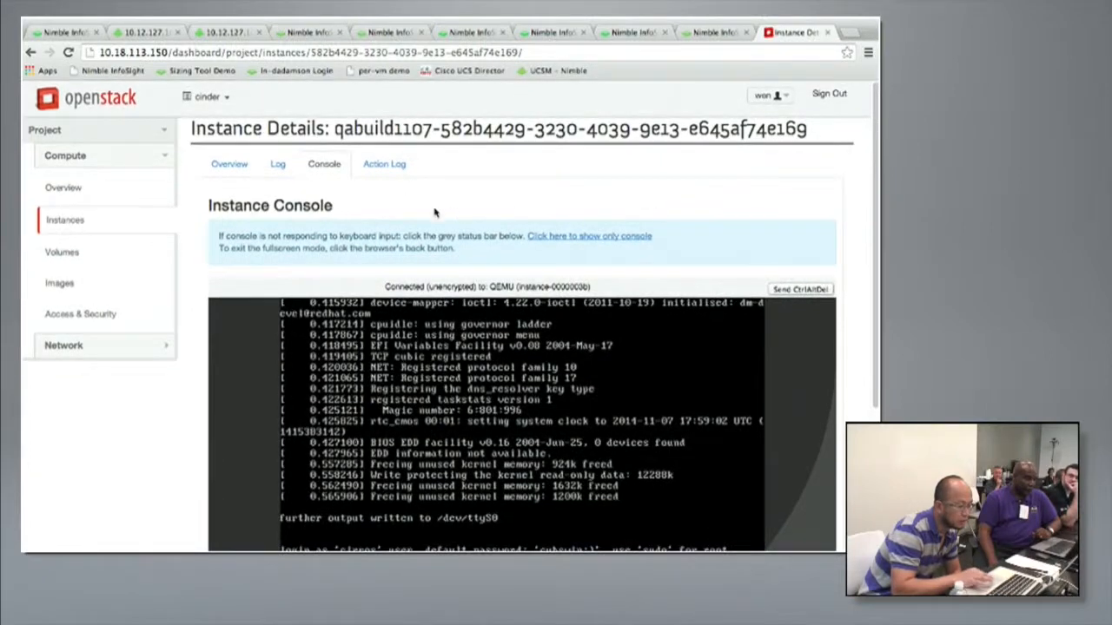
- In the full-page console, log in as cirros, run sudo sh and cat awesome.py
click(589, 235)
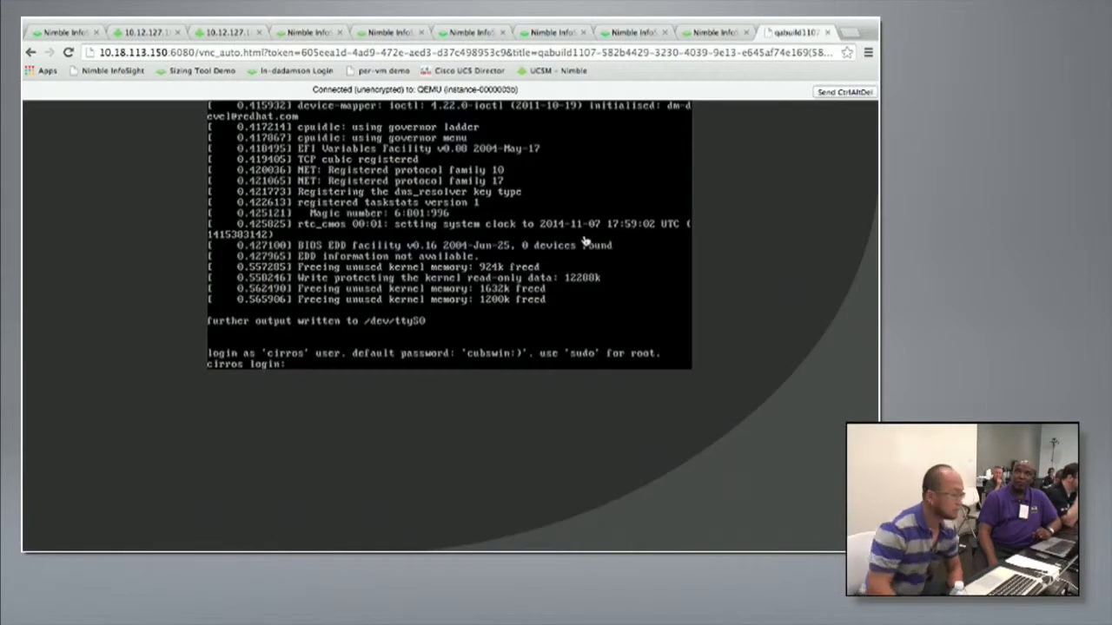
text(cirro)
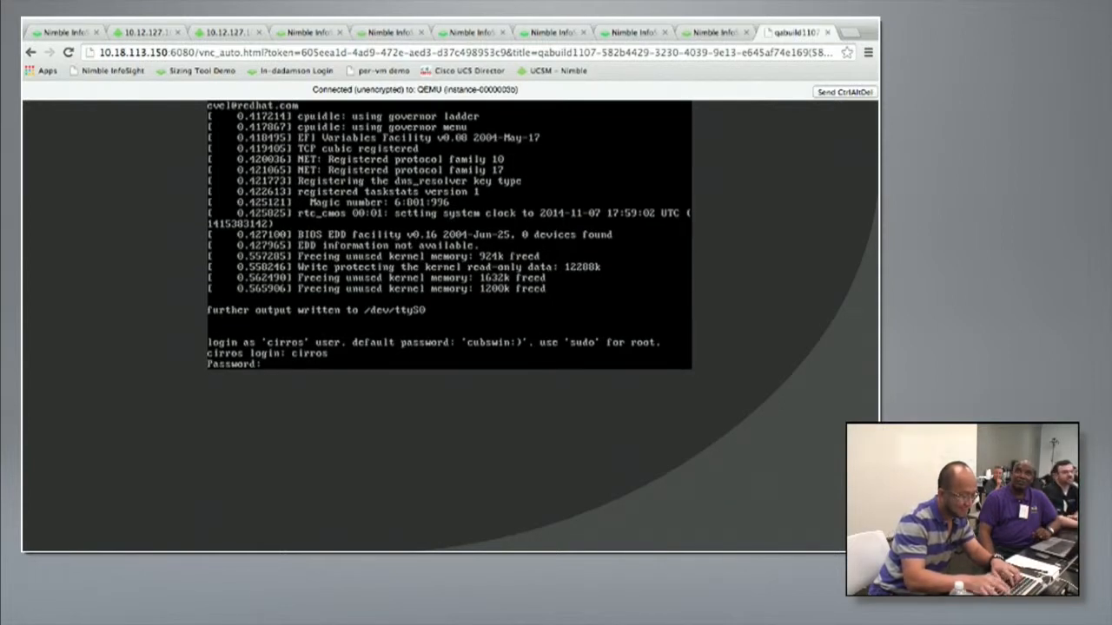
text(sudo sh)
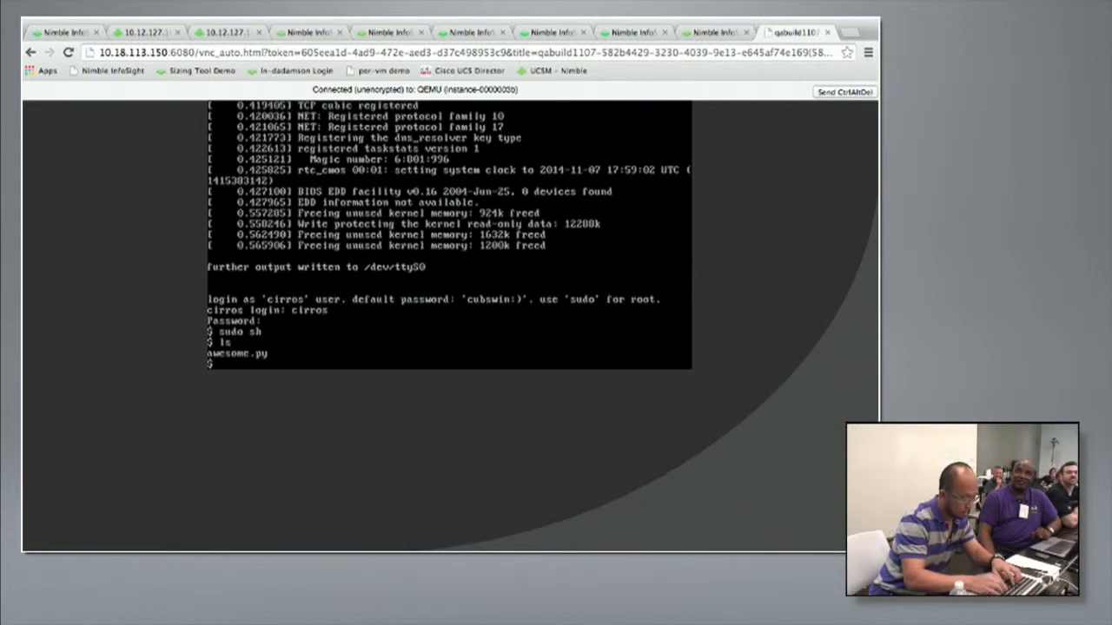
text(cat awesome.py)
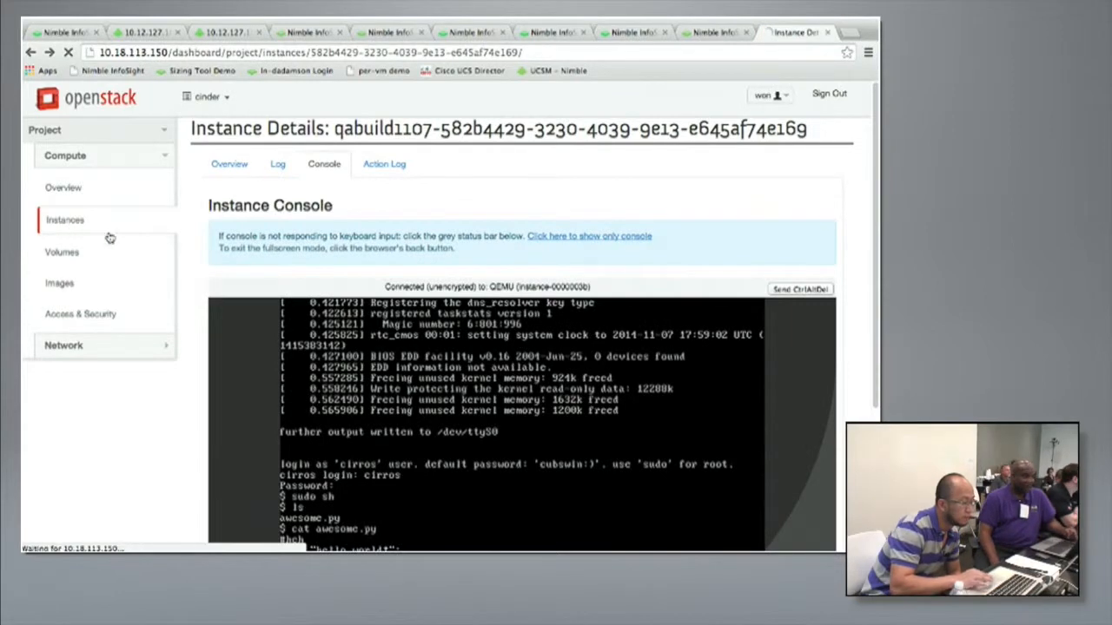
- Return to the instances list, then open the Nimble Storage University Returning Students login
click(64, 220)
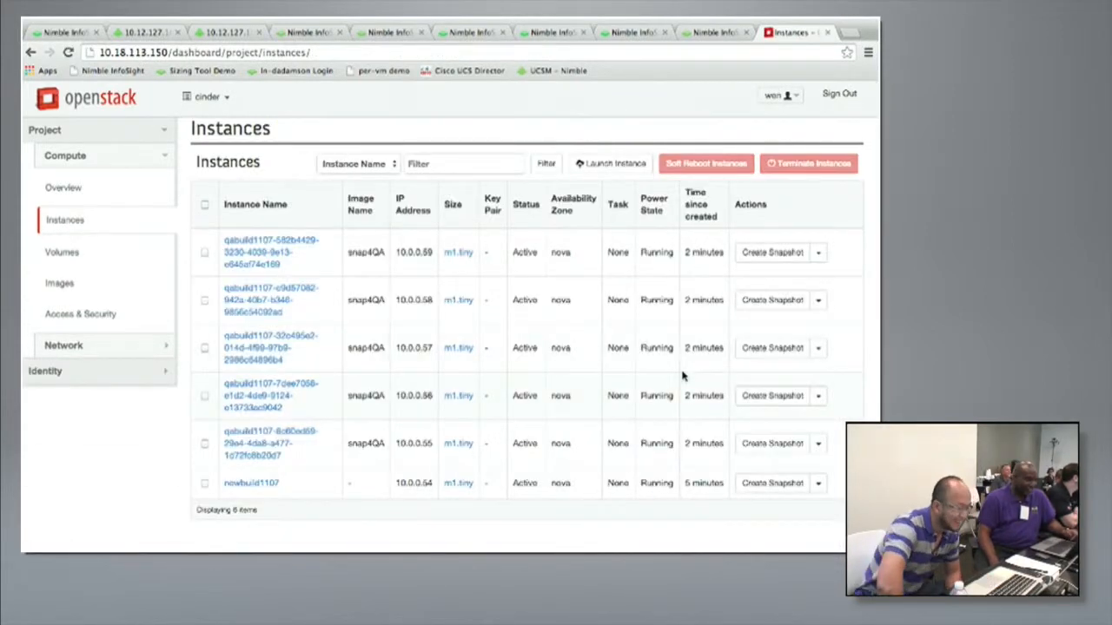
mouse_move(619, 346)
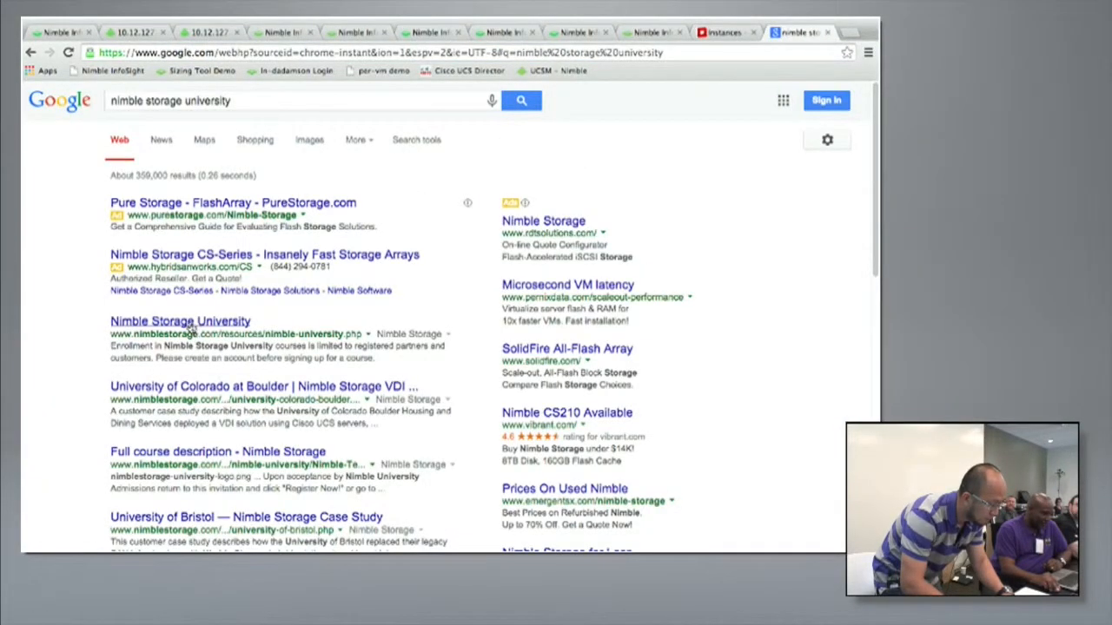
click(179, 321)
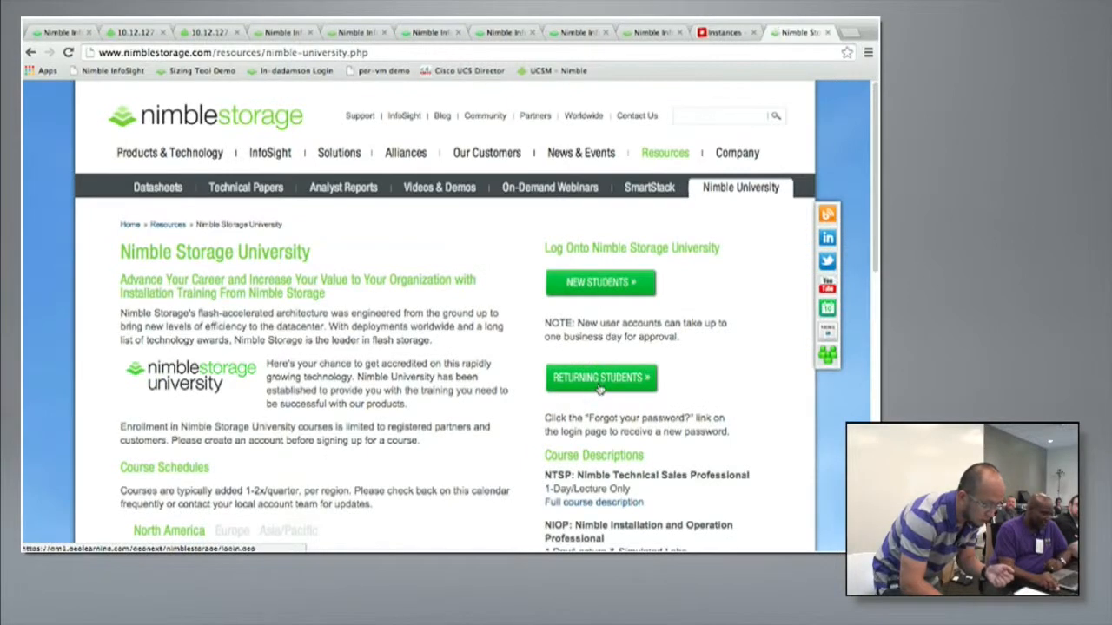
click(601, 377)
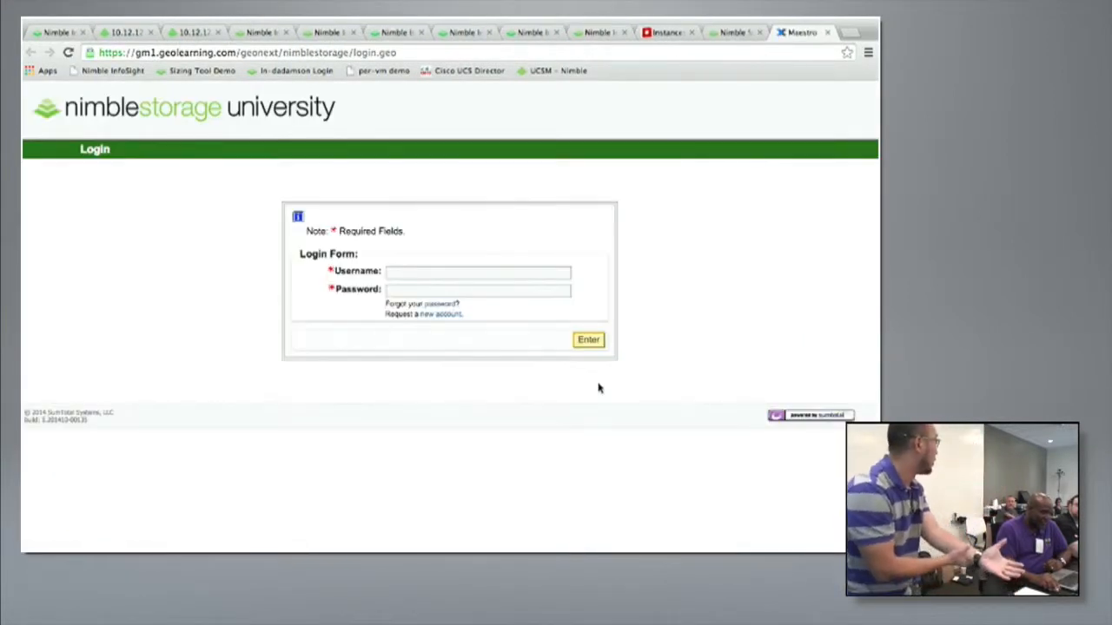